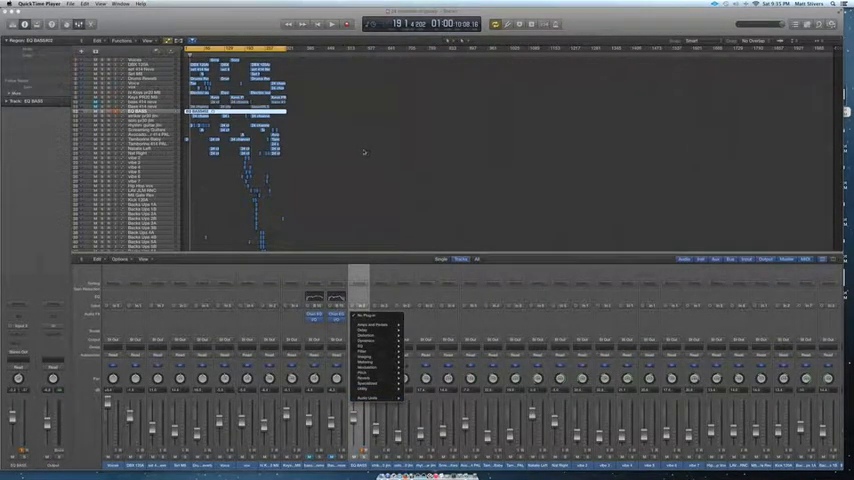
- Dismiss the plug-in menu, disable several UAD plug-ins in Audio Units Manager, and confirm
{"action": "left_click", "coordinate": [375, 330]}
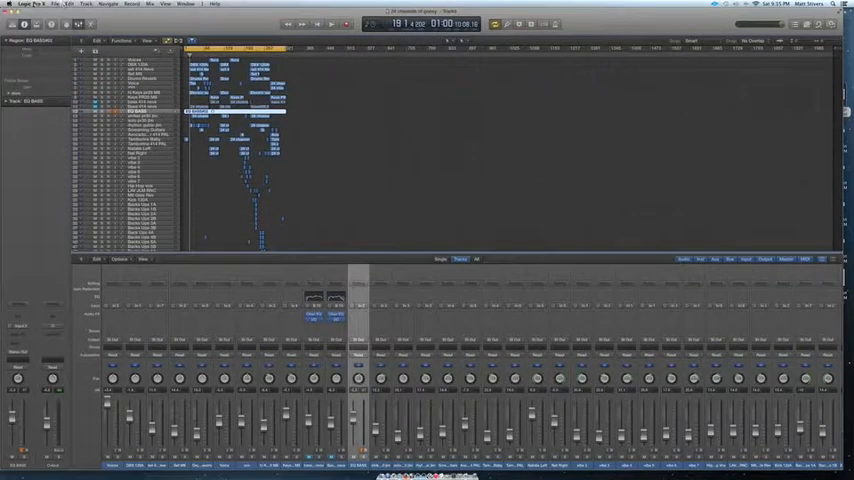
{"action": "left_click", "coordinate": [30, 4]}
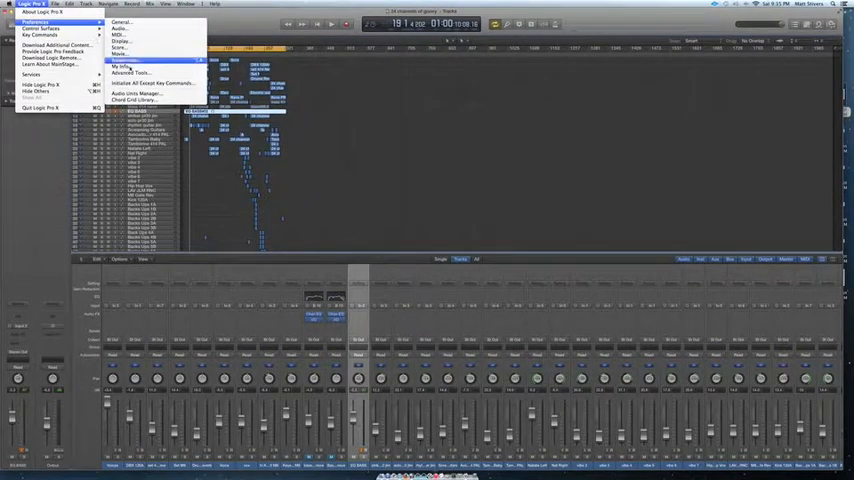
{"action": "left_click", "coordinate": [135, 62]}
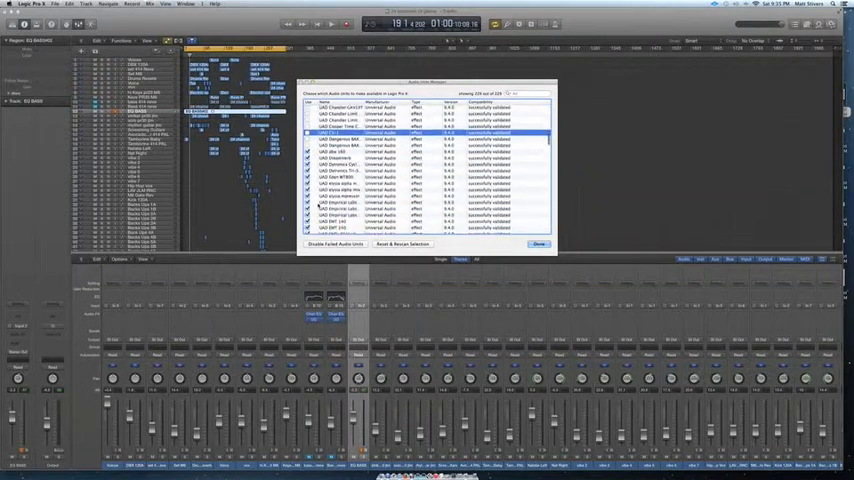
{"action": "scroll", "scroll_direction": "down", "scroll_amount": 3}
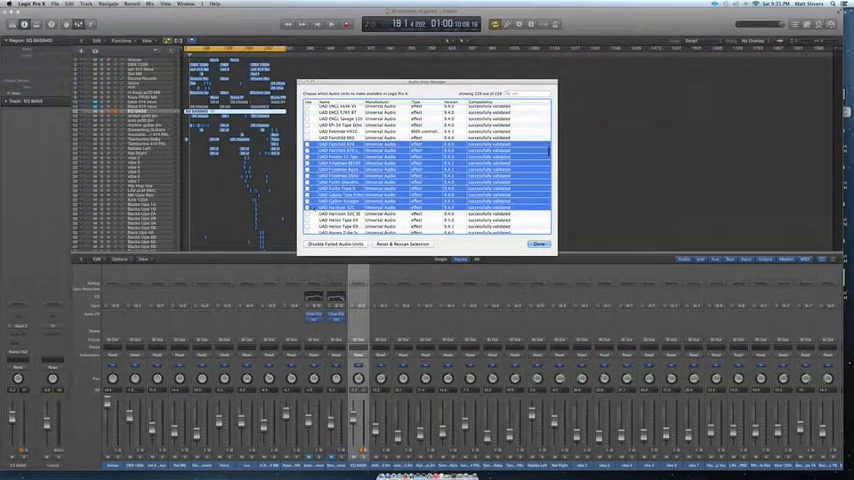
{"action": "scroll", "scroll_direction": "down", "scroll_amount": 3}
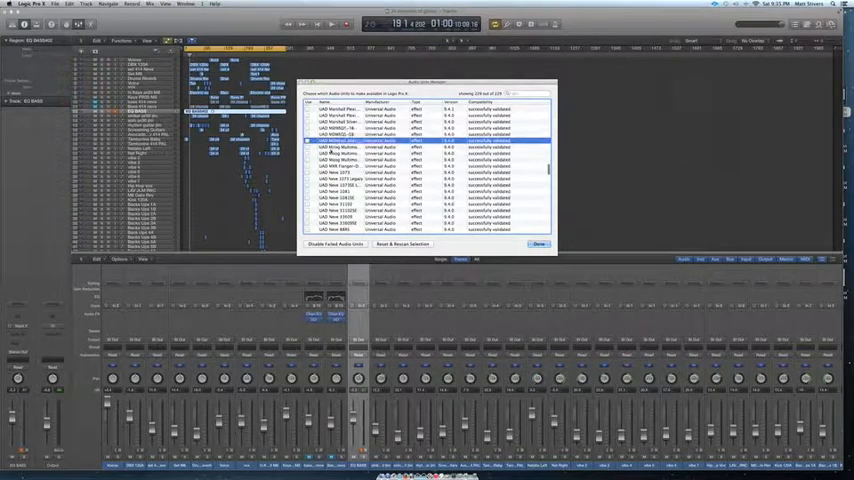
{"action": "left_click", "coordinate": [536, 244]}
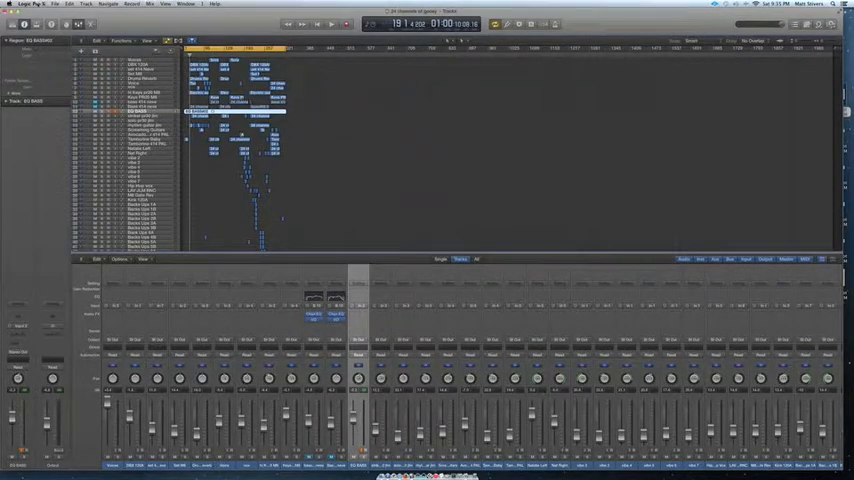
- Reopen the Audio Units Manager from Logic Pro X Preferences beside the UAD Control Panel
{"action": "left_click", "coordinate": [27, 5]}
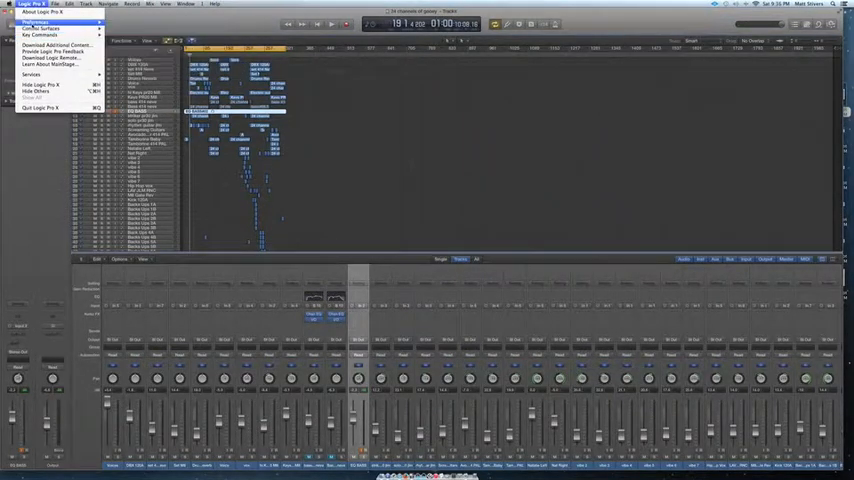
{"action": "left_click", "coordinate": [34, 21]}
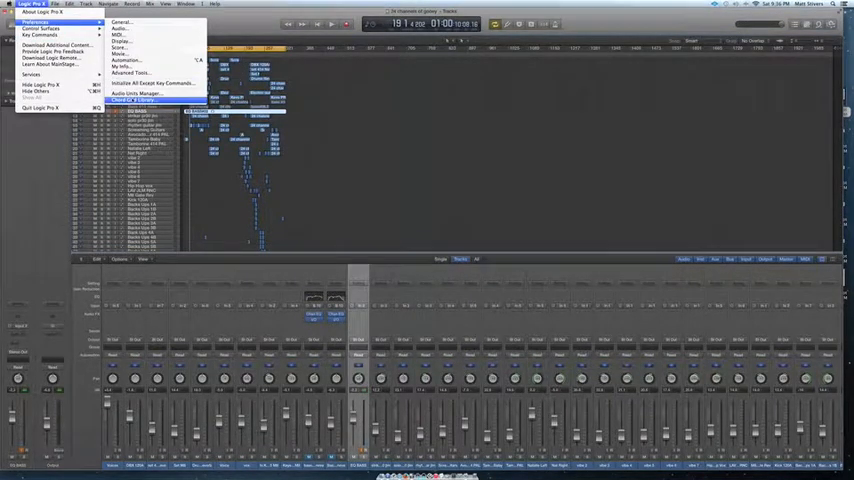
{"action": "left_click", "coordinate": [150, 93]}
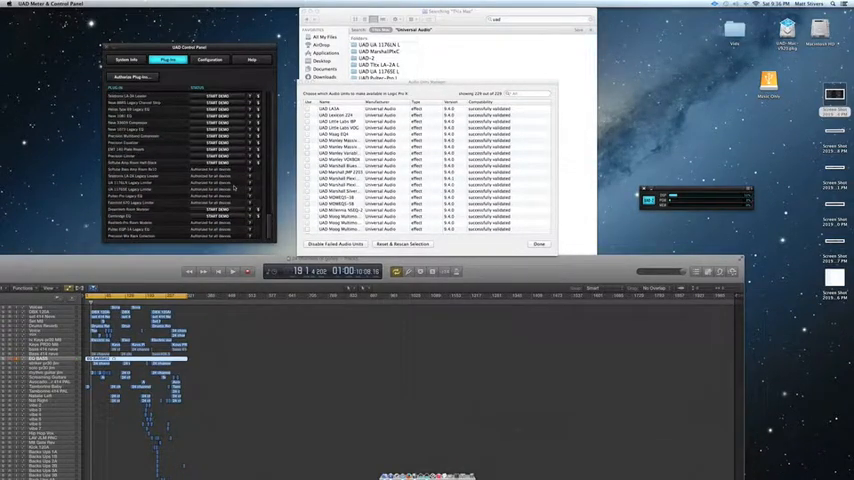
- Scroll the UAD entries, ticking only plug-ins the UAD Control Panel lists as authorized
{"action": "scroll", "scroll_direction": "down", "scroll_amount": 3}
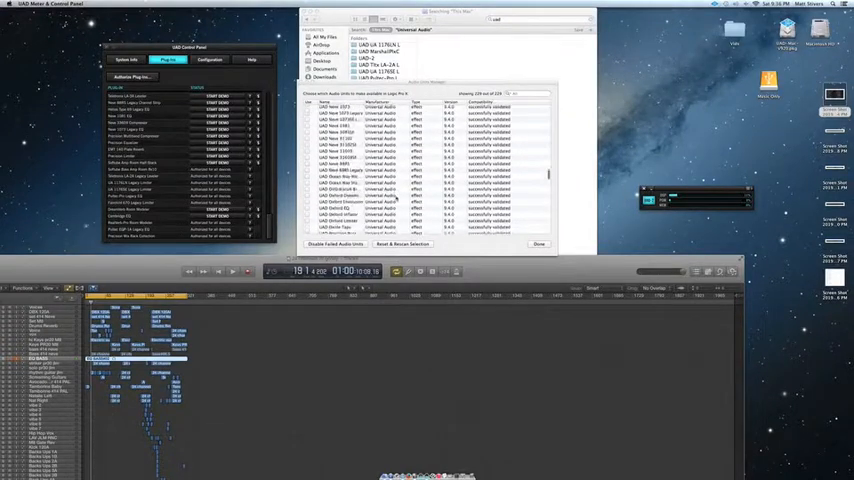
{"action": "scroll", "scroll_direction": "down", "scroll_amount": 3}
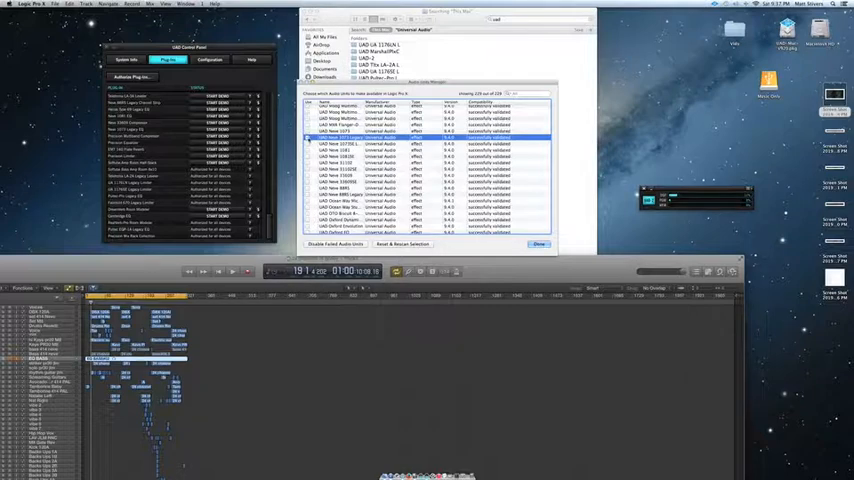
{"action": "scroll", "scroll_direction": "down", "scroll_amount": 3}
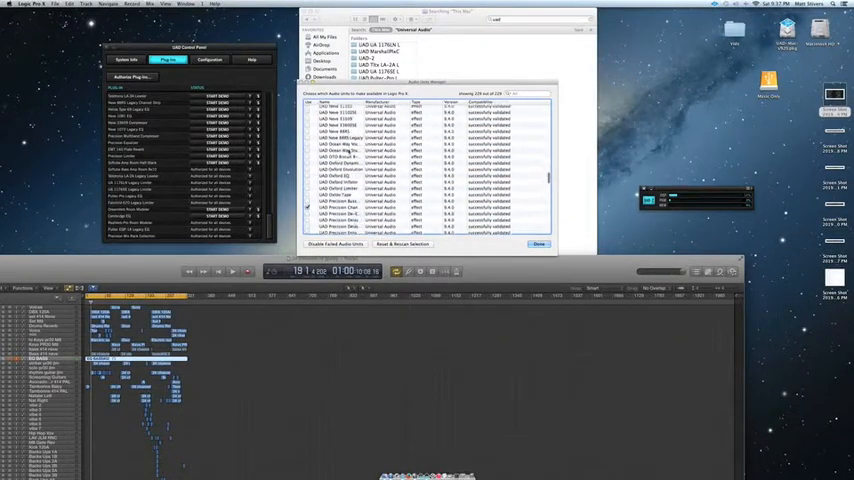
- Scroll past the Oxford and Precision entries to finish the UAD plug-in selection
{"action": "scroll", "scroll_direction": "down", "scroll_amount": 3}
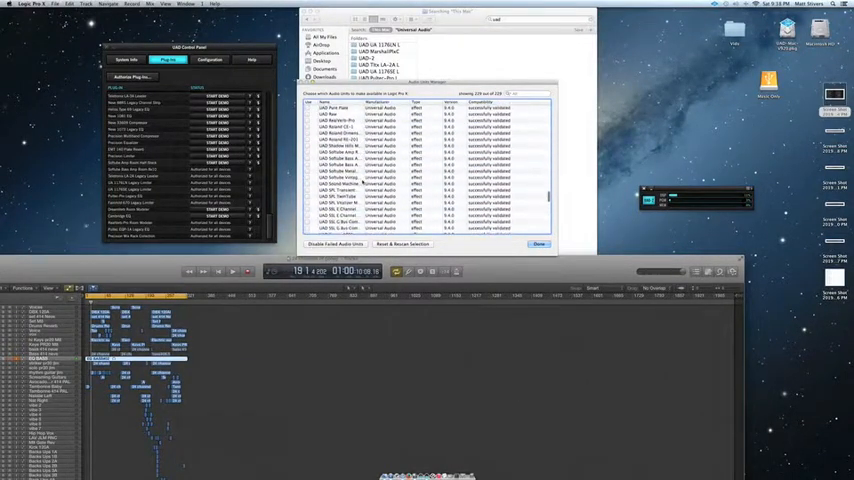
{"action": "scroll", "scroll_direction": "down", "scroll_amount": 3}
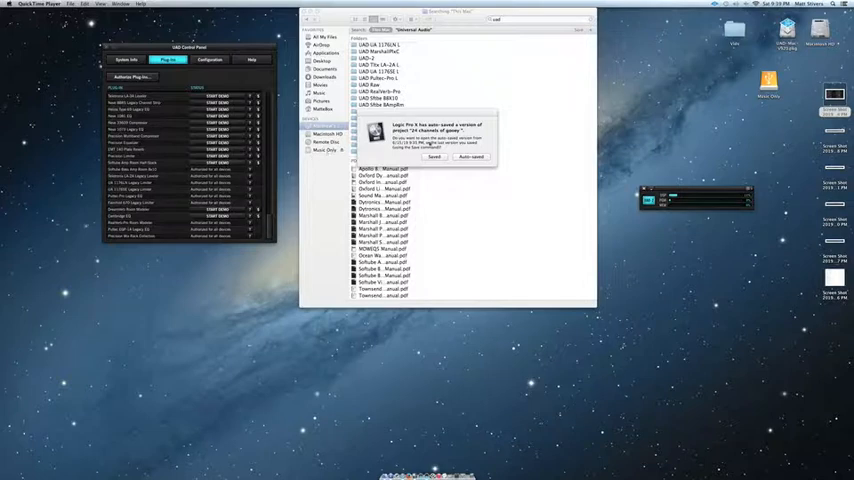
- Open the saved version of the 24-channel project and reopen the Audio Units Manager
{"action": "left_click", "coordinate": [469, 157]}
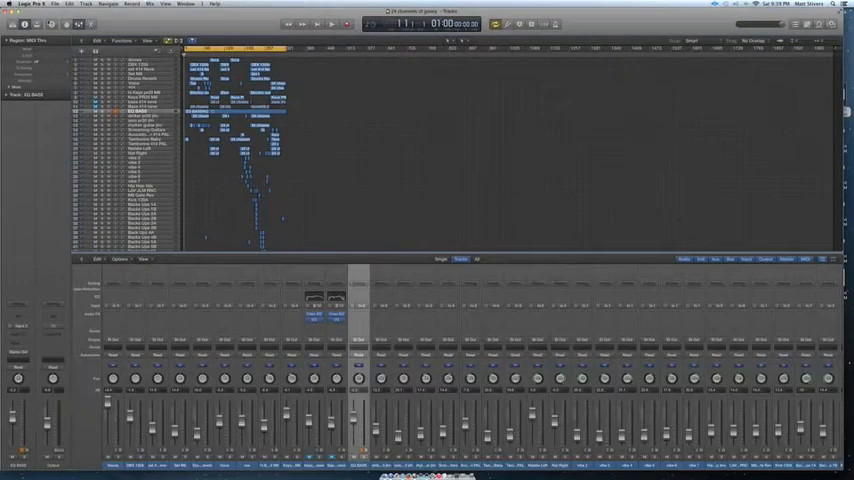
{"action": "left_click", "coordinate": [30, 8]}
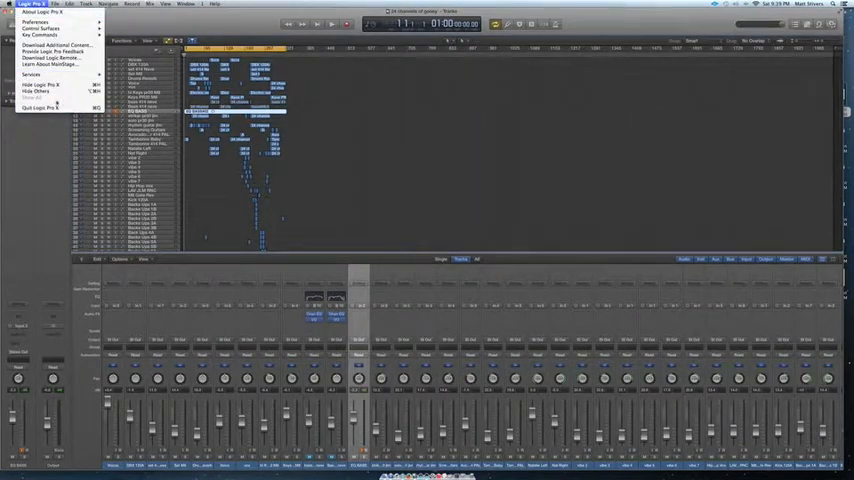
{"action": "left_click", "coordinate": [35, 36]}
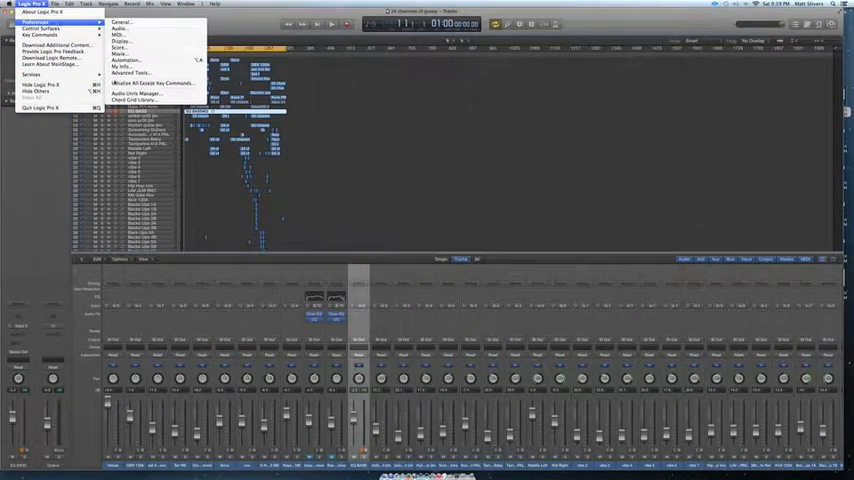
{"action": "left_click", "coordinate": [148, 92]}
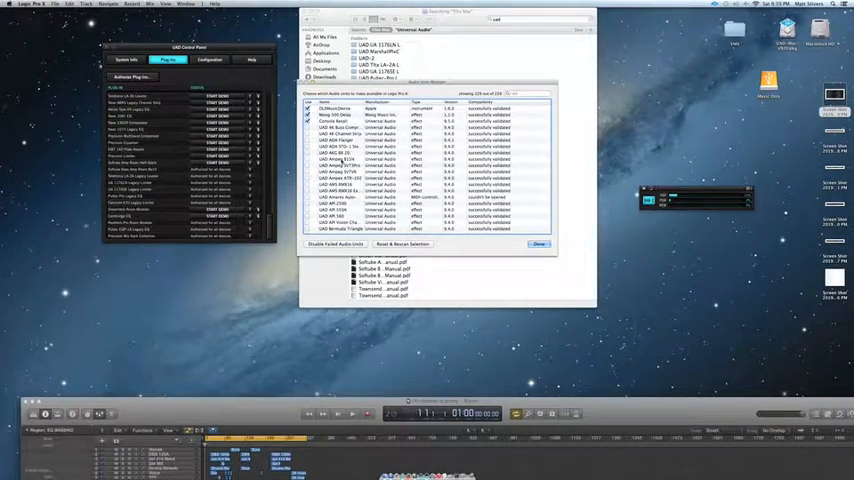
- Tick more authorized UAD plug-ins, including the UA 1176 and 610 models
{"action": "scroll", "scroll_direction": "down", "scroll_amount": 3}
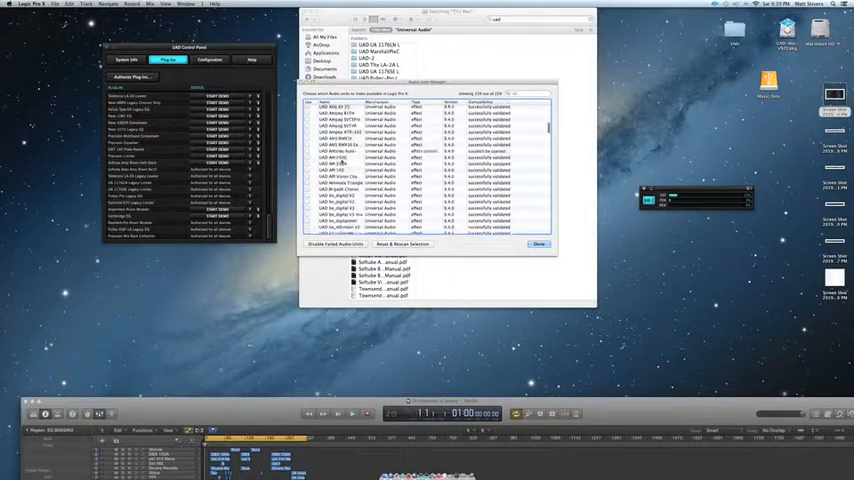
{"action": "scroll", "scroll_direction": "down", "scroll_amount": 3}
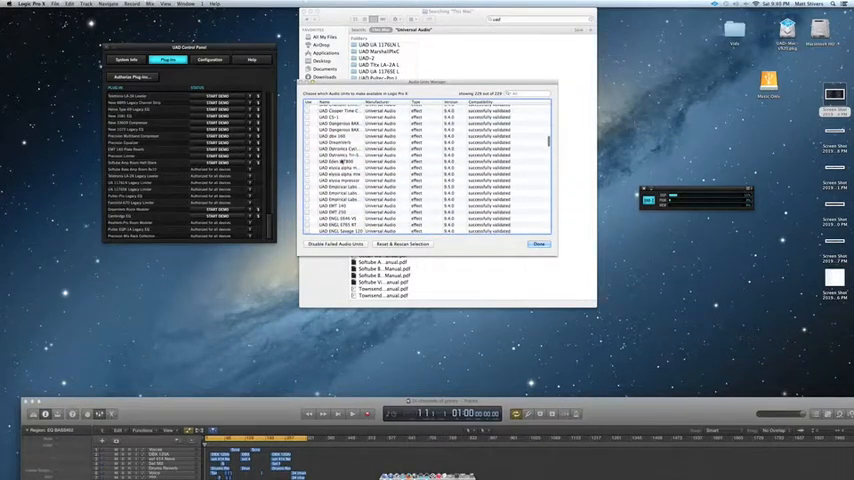
{"action": "scroll", "scroll_direction": "down", "scroll_amount": 3}
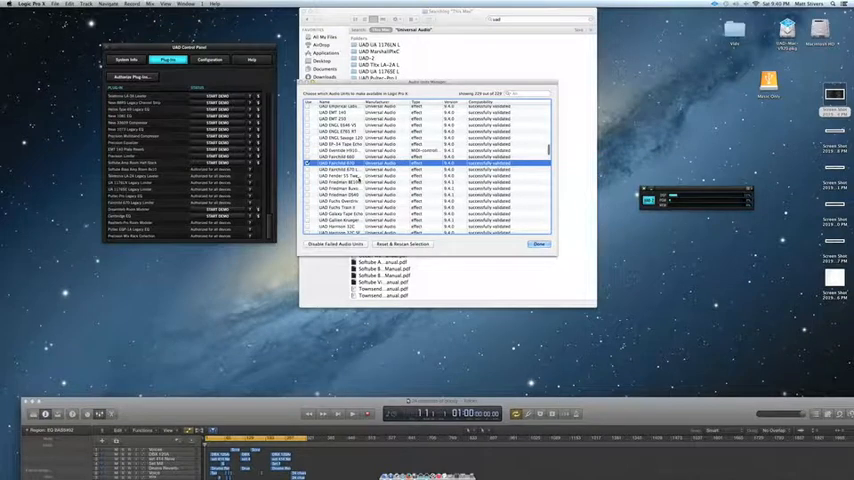
{"action": "scroll", "scroll_direction": "down", "scroll_amount": 3}
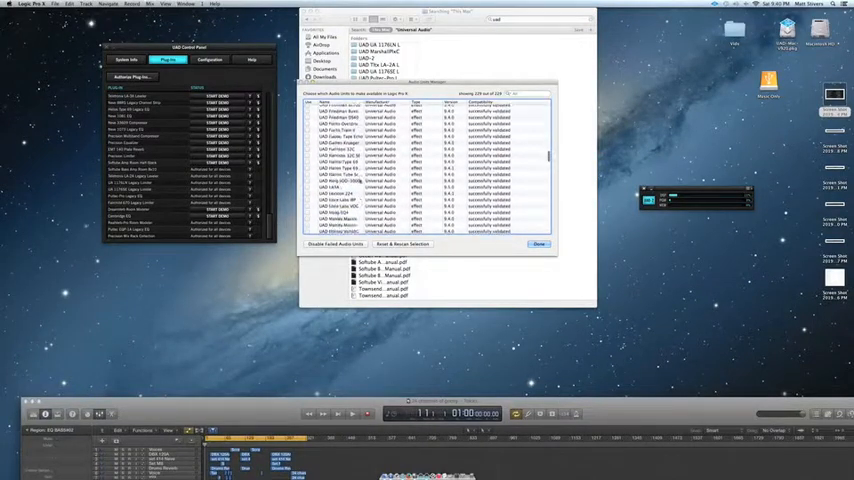
{"action": "scroll", "scroll_direction": "down", "scroll_amount": 3}
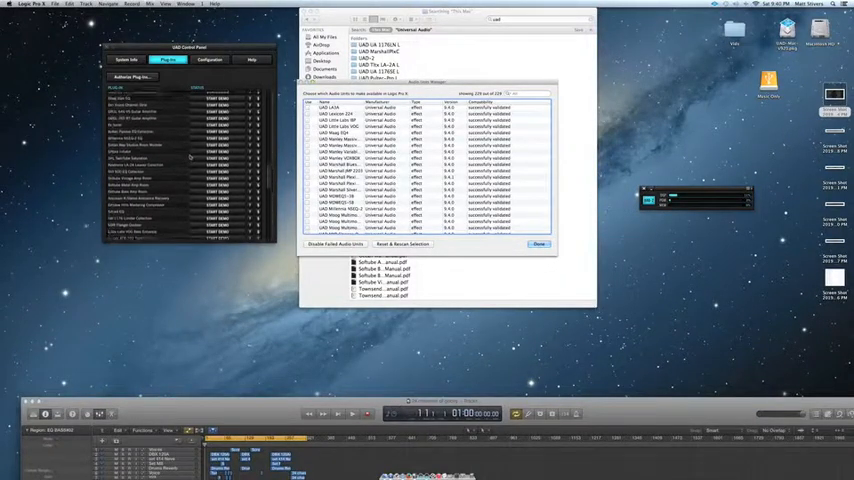
{"action": "scroll", "scroll_direction": "down", "scroll_amount": 3}
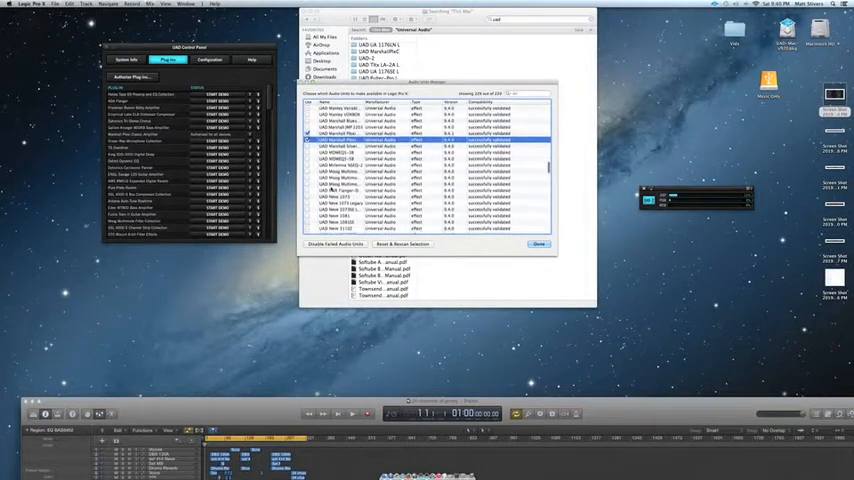
{"action": "scroll", "scroll_direction": "down", "scroll_amount": 3}
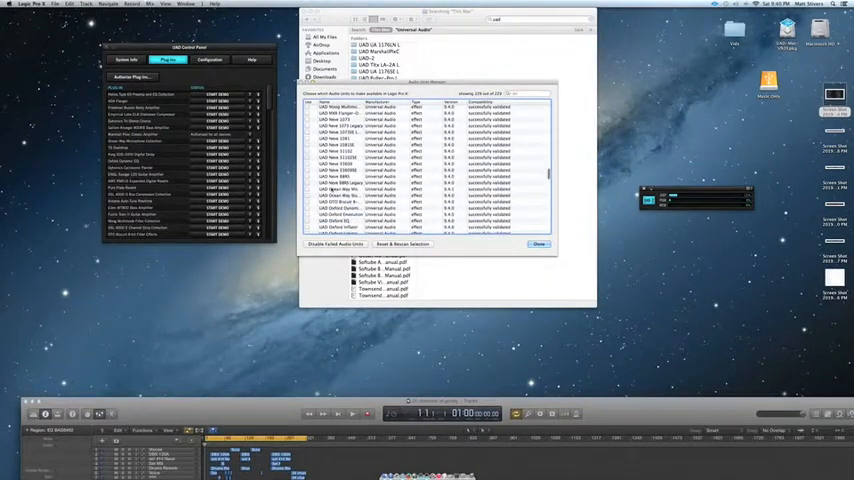
{"action": "scroll", "scroll_direction": "down", "scroll_amount": 3}
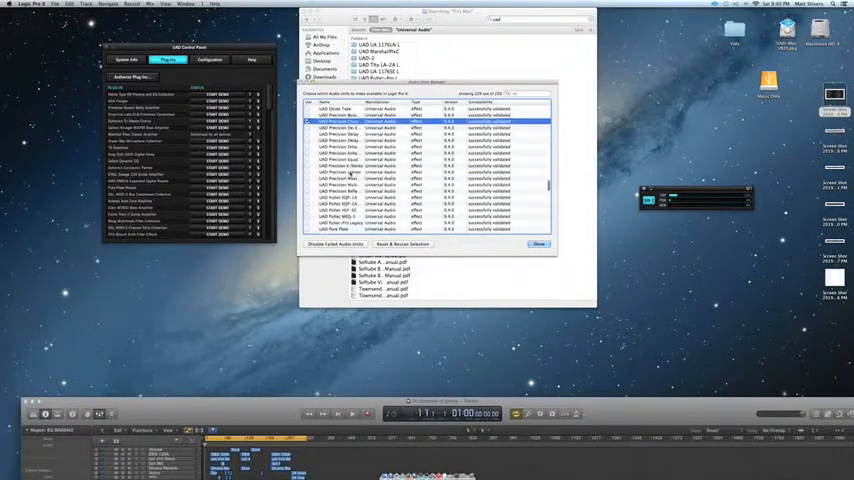
{"action": "scroll", "scroll_direction": "down", "scroll_amount": 3}
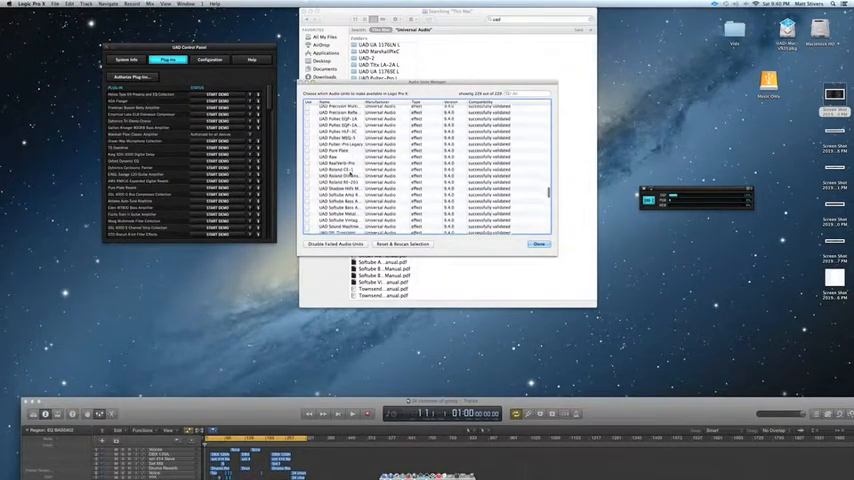
{"action": "scroll", "scroll_direction": "down", "scroll_amount": 3}
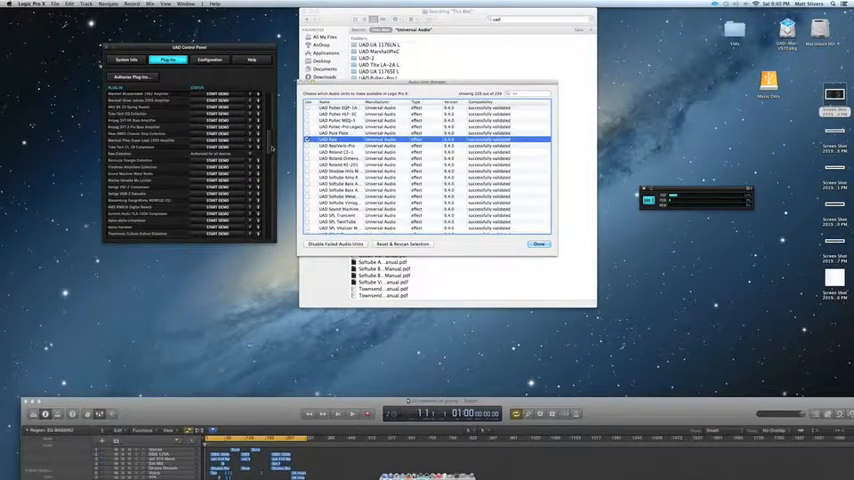
- Finish reviewing the list and close the Audio Units Manager, keeping the selections
{"action": "scroll", "scroll_direction": "down", "scroll_amount": 3}
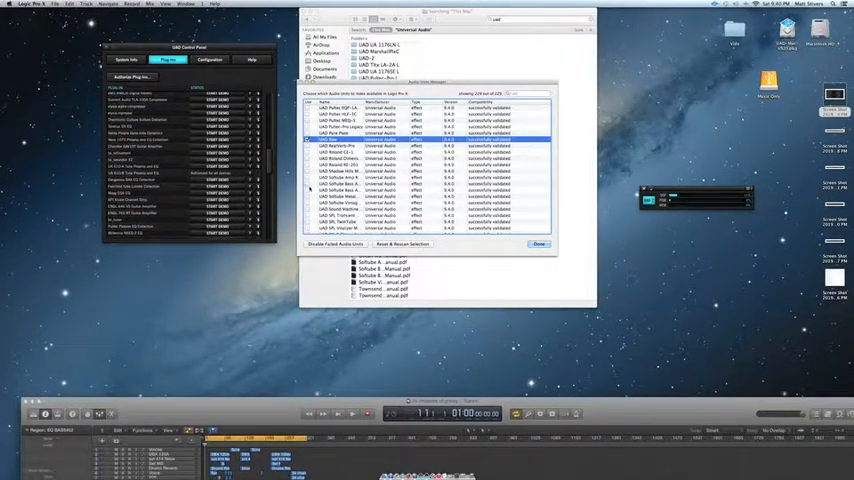
{"action": "scroll", "scroll_direction": "down", "scroll_amount": 3}
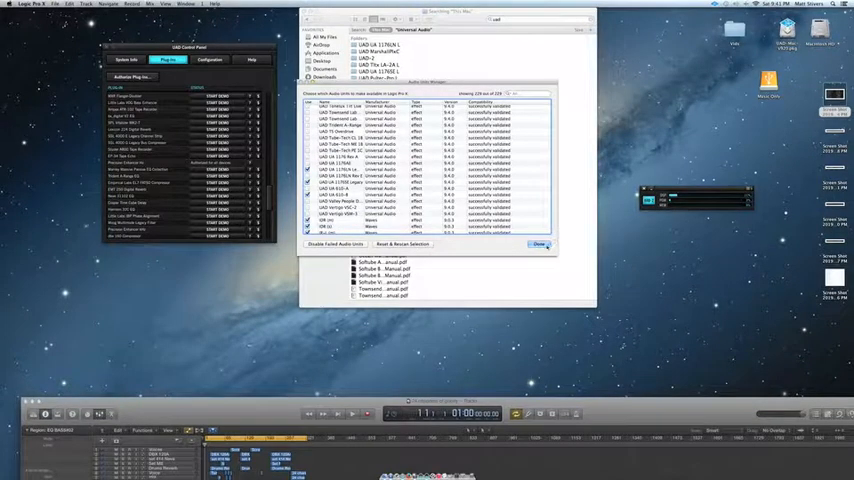
{"action": "left_click", "coordinate": [543, 244]}
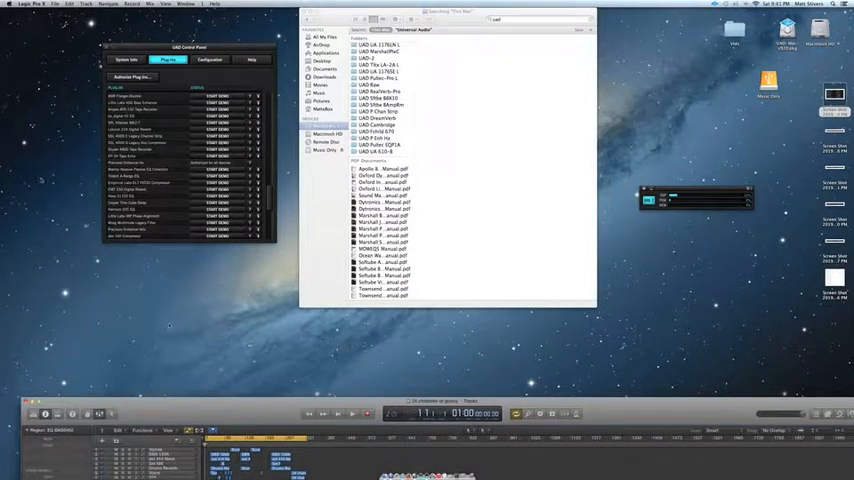
{"action": "left_click", "coordinate": [30, 7]}
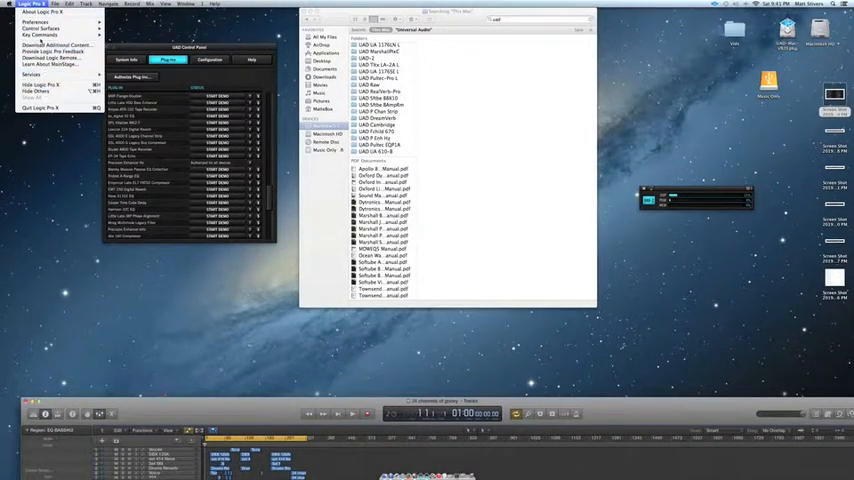
{"action": "left_click", "coordinate": [33, 21]}
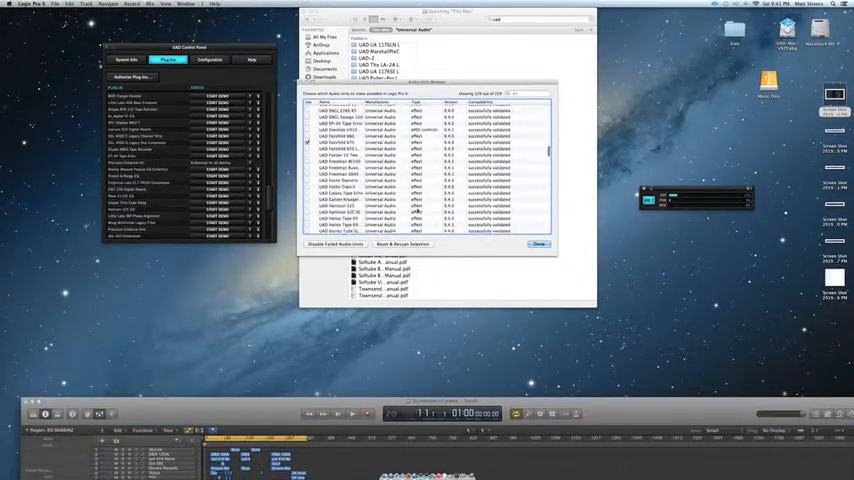
{"action": "scroll", "scroll_direction": "down", "scroll_amount": 3}
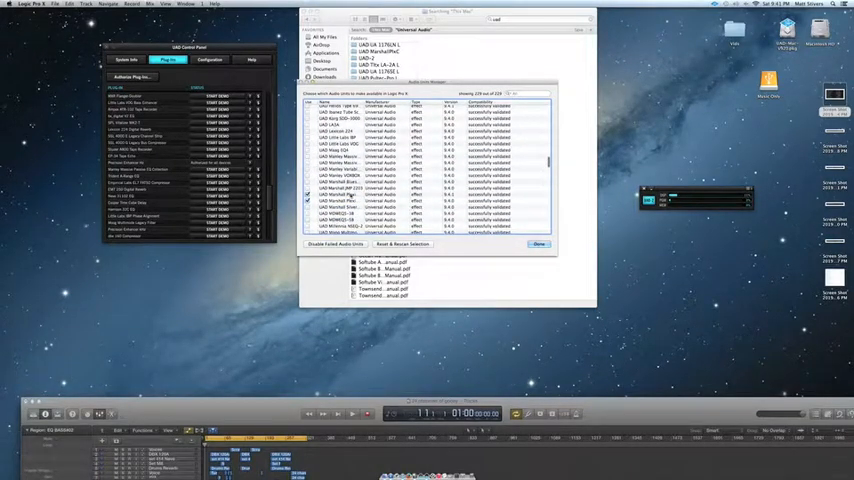
{"action": "scroll", "scroll_direction": "down", "scroll_amount": 3}
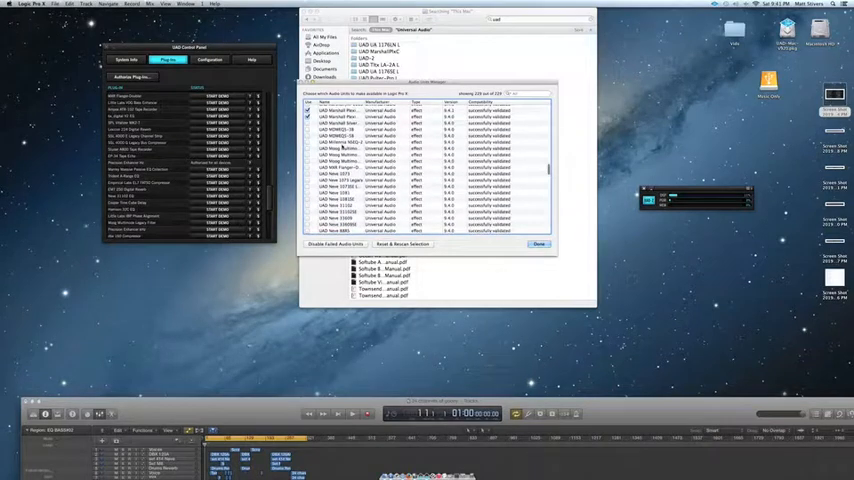
{"action": "scroll", "scroll_direction": "down", "scroll_amount": 3}
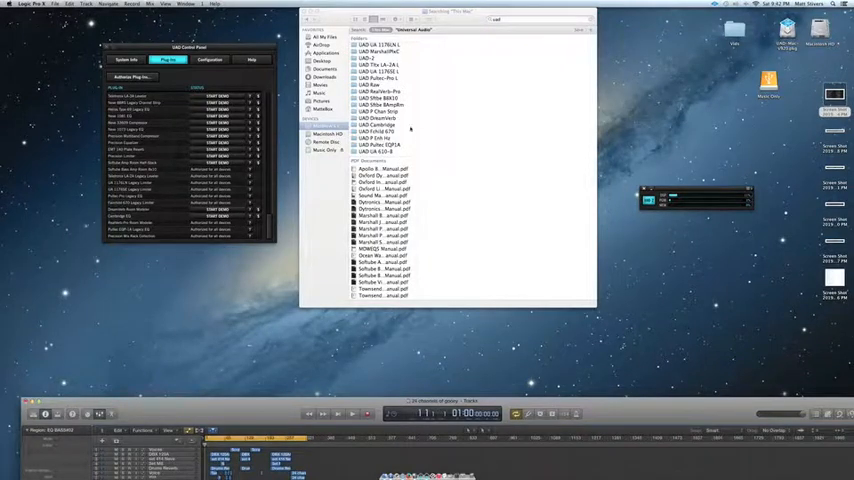
{"action": "mouse_move", "coordinate": [427, 124]}
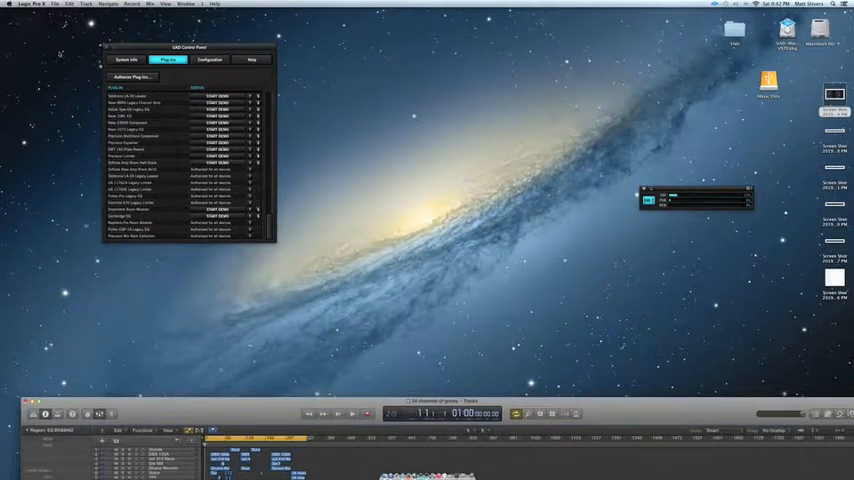
- Reopen the Audio Units Manager and scroll to the ticked UAD Dreamverb entry
{"action": "left_click", "coordinate": [17, 6]}
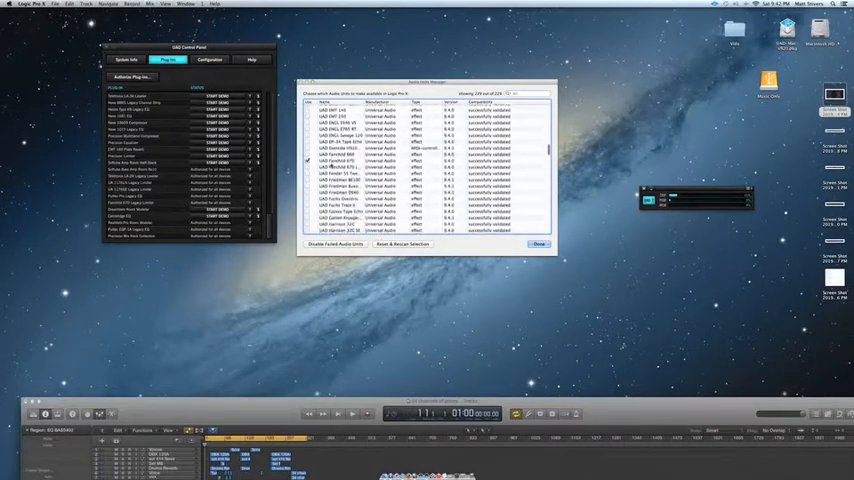
{"action": "scroll", "scroll_direction": "down", "scroll_amount": 3}
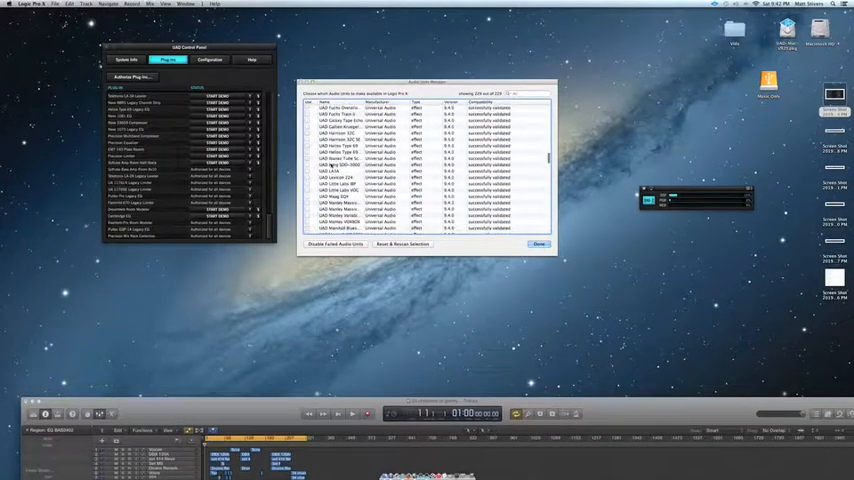
{"action": "scroll", "scroll_direction": "down", "scroll_amount": 3}
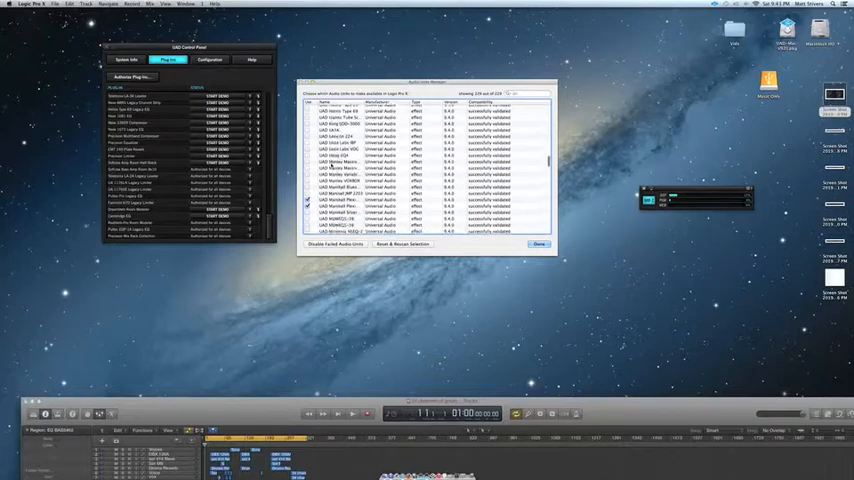
{"action": "scroll", "scroll_direction": "down", "scroll_amount": 3}
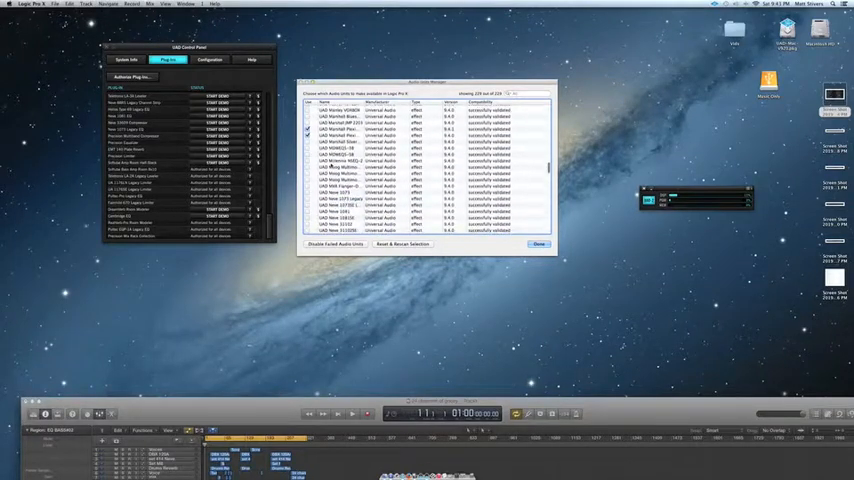
{"action": "scroll", "scroll_direction": "down", "scroll_amount": 3}
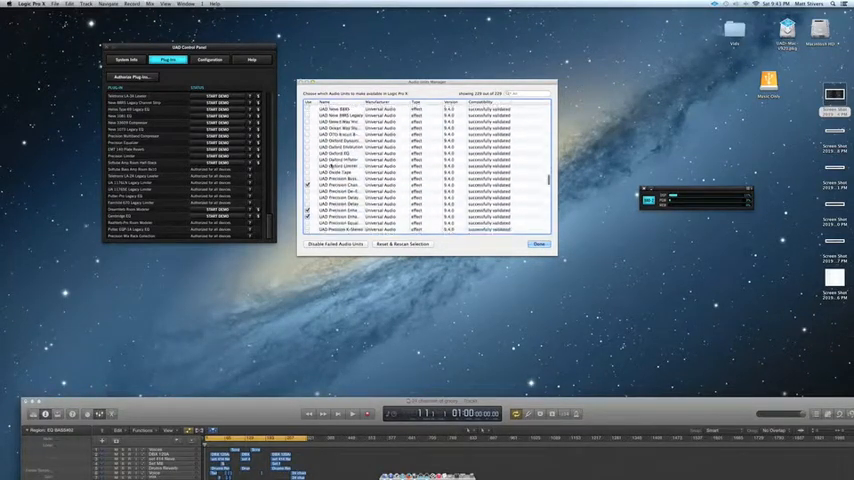
{"action": "scroll", "scroll_direction": "down", "scroll_amount": 3}
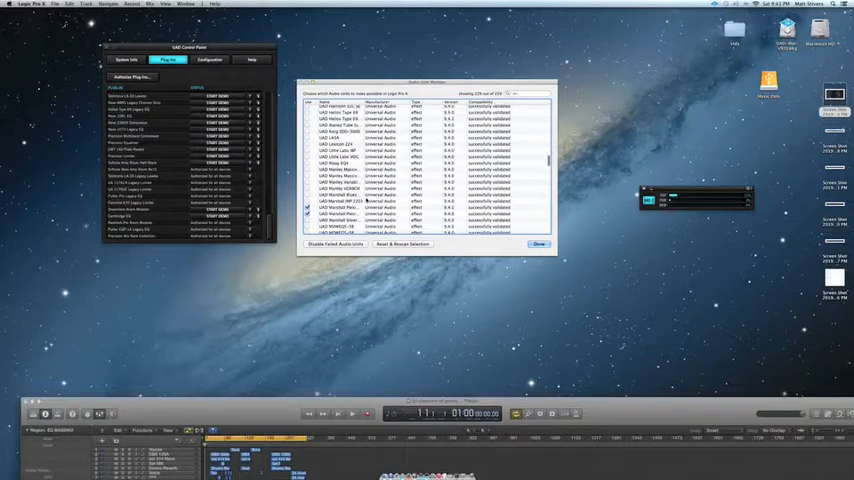
{"action": "scroll", "scroll_direction": "down", "scroll_amount": 3}
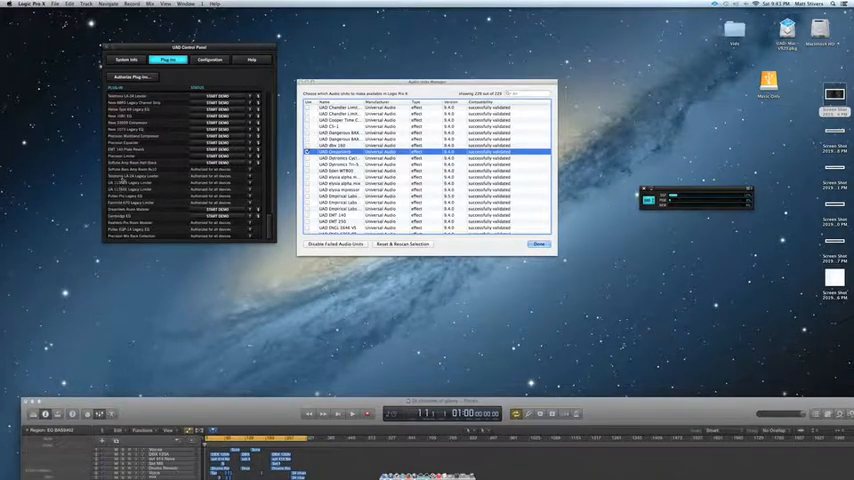
- Scroll near the end of the list and tick the UAD Teletronix LA-2A entries
{"action": "scroll", "scroll_direction": "down", "scroll_amount": 3}
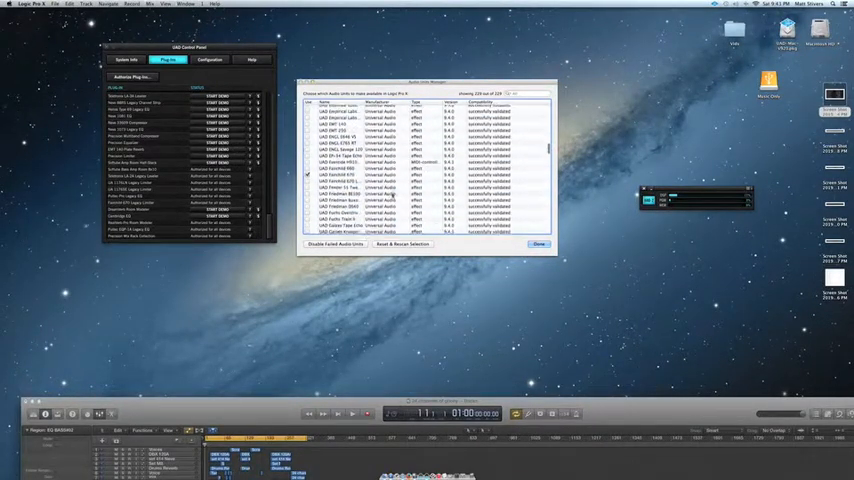
{"action": "scroll", "scroll_direction": "down", "scroll_amount": 3}
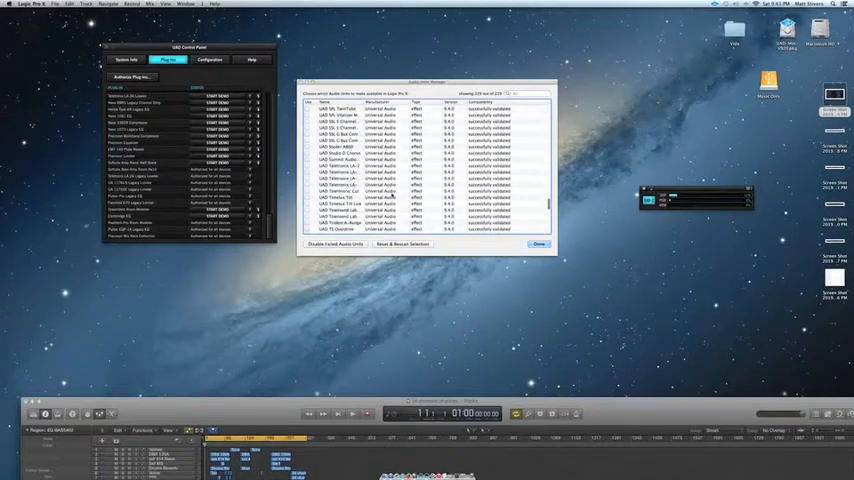
{"action": "scroll", "scroll_direction": "down", "scroll_amount": 3}
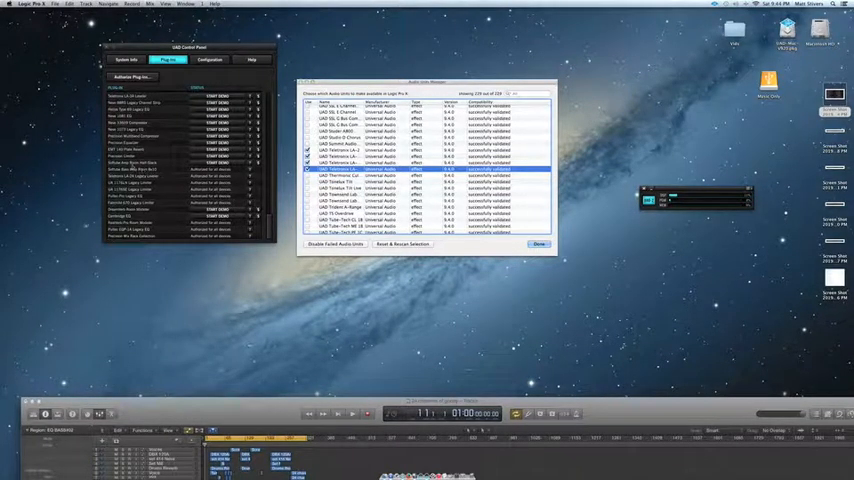
- Scroll through the full Audio Units list to verify which UAD plug-ins are enabled
{"action": "scroll", "scroll_direction": "down", "scroll_amount": 3}
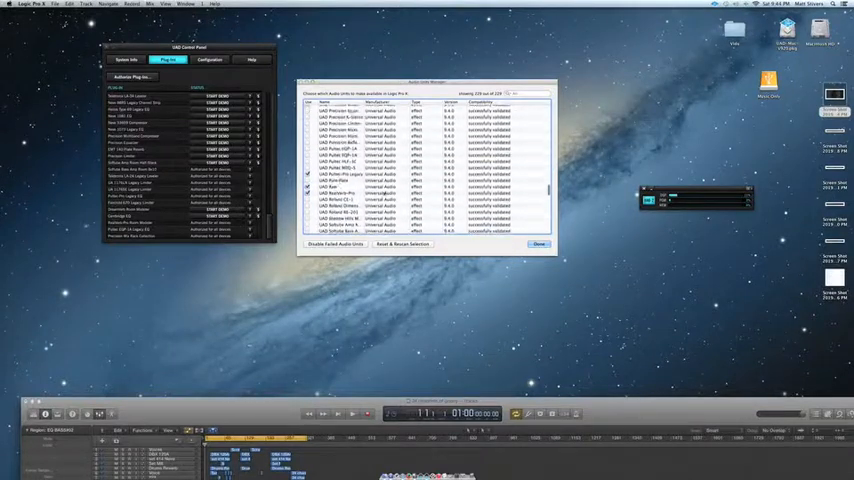
{"action": "scroll", "scroll_direction": "down", "scroll_amount": 3}
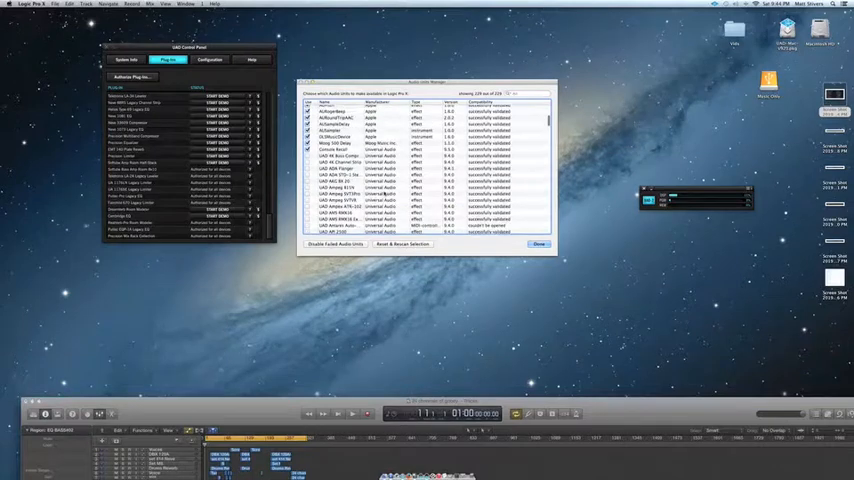
{"action": "scroll", "scroll_direction": "down", "scroll_amount": 3}
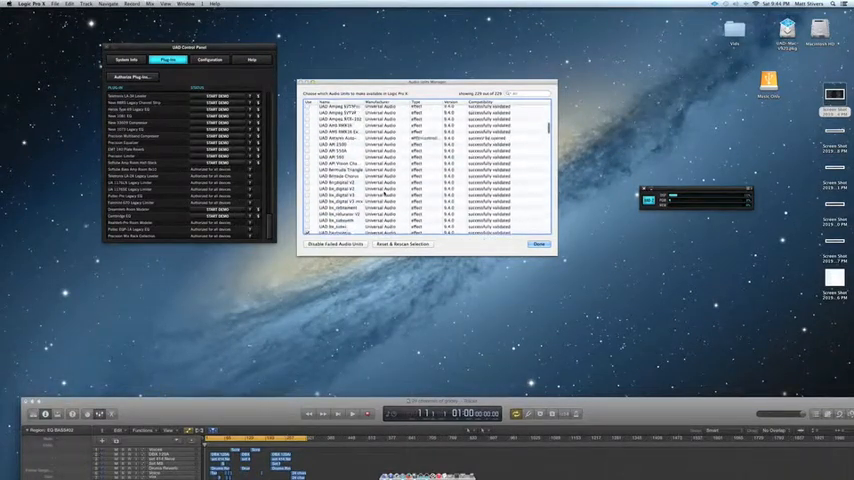
{"action": "scroll", "scroll_direction": "down", "scroll_amount": 3}
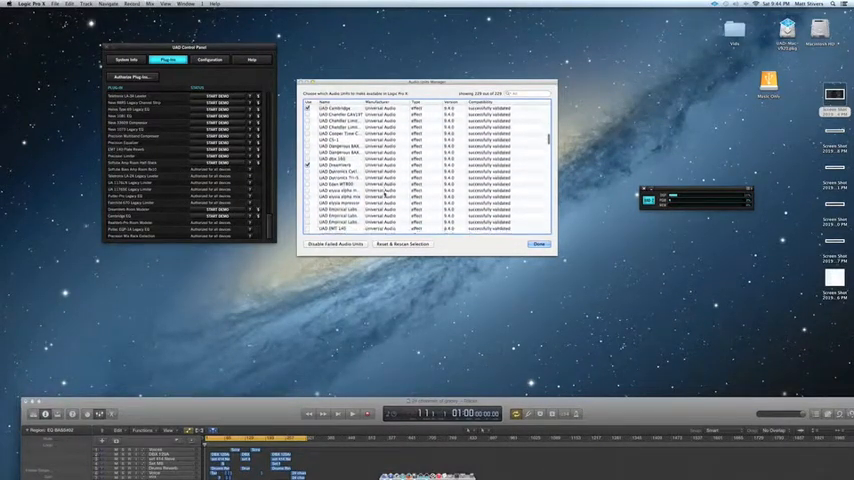
{"action": "scroll", "scroll_direction": "down", "scroll_amount": 3}
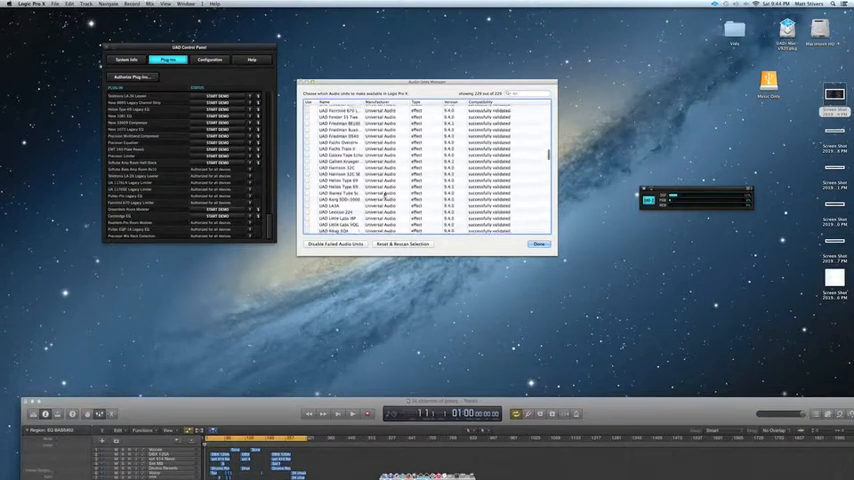
{"action": "scroll", "scroll_direction": "down", "scroll_amount": 3}
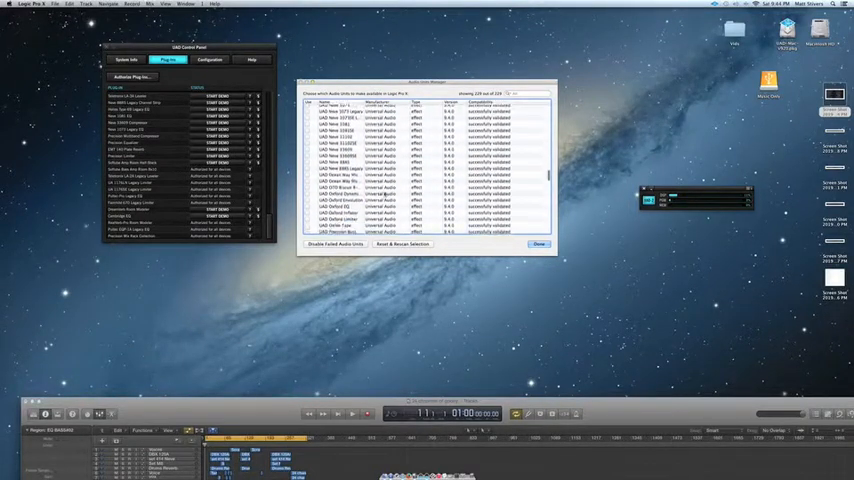
{"action": "scroll", "scroll_direction": "down", "scroll_amount": 3}
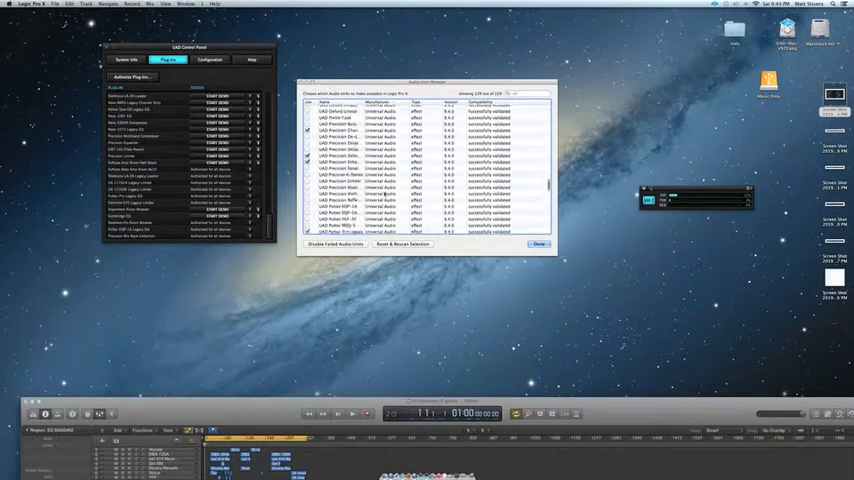
{"action": "scroll", "scroll_direction": "down", "scroll_amount": 3}
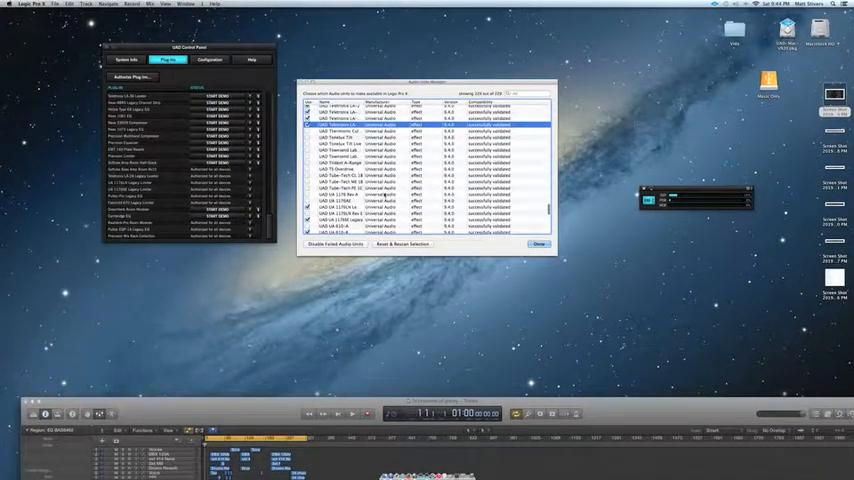
{"action": "scroll", "scroll_direction": "down", "scroll_amount": 3}
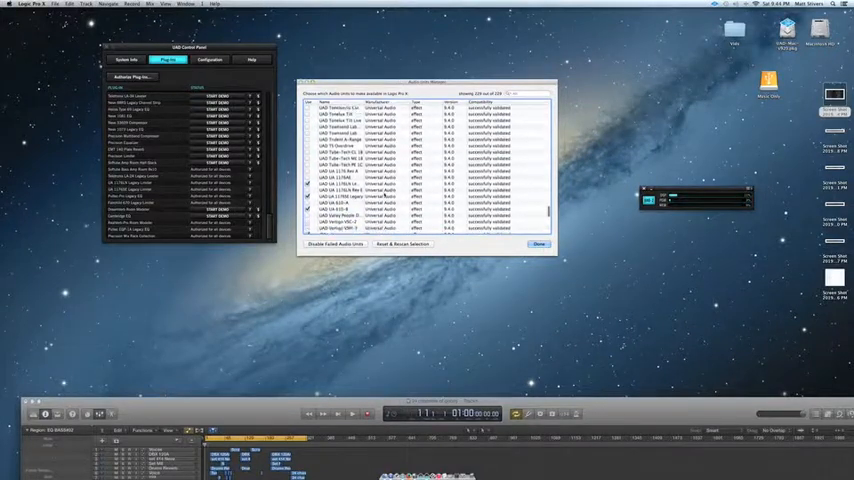
{"action": "scroll", "scroll_direction": "down", "scroll_amount": 3}
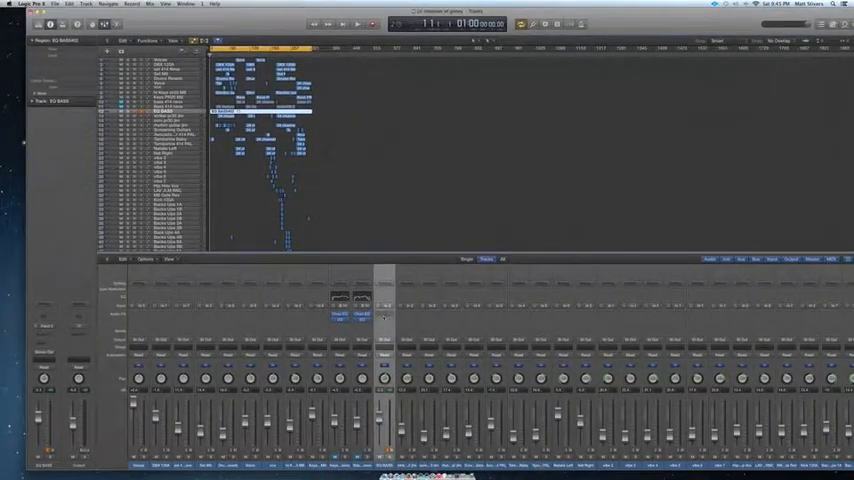
- Insert UAD Teletronix LA-2A Legacy into an EQ BASS Audio FX slot and open it
{"action": "left_click", "coordinate": [385, 326]}
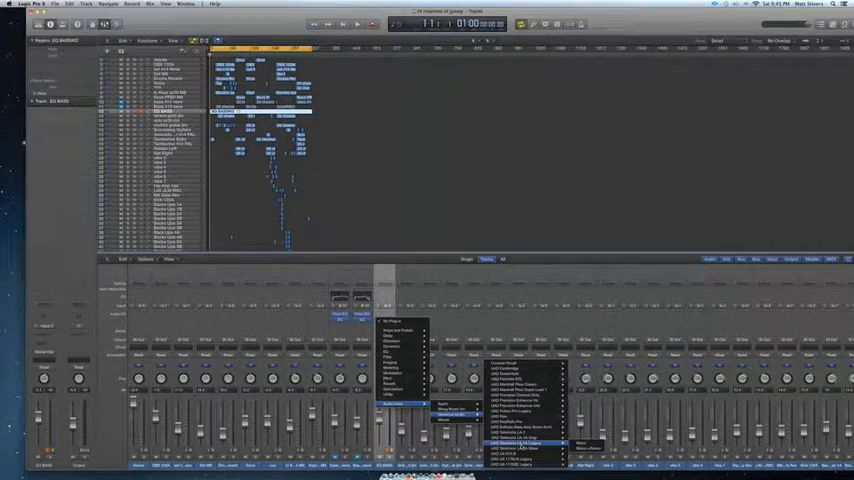
{"action": "left_click", "coordinate": [515, 444]}
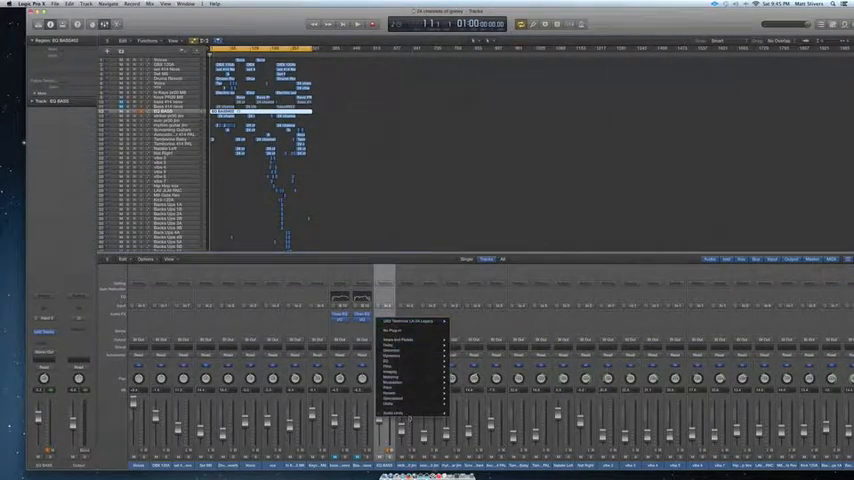
{"action": "left_click", "coordinate": [432, 413]}
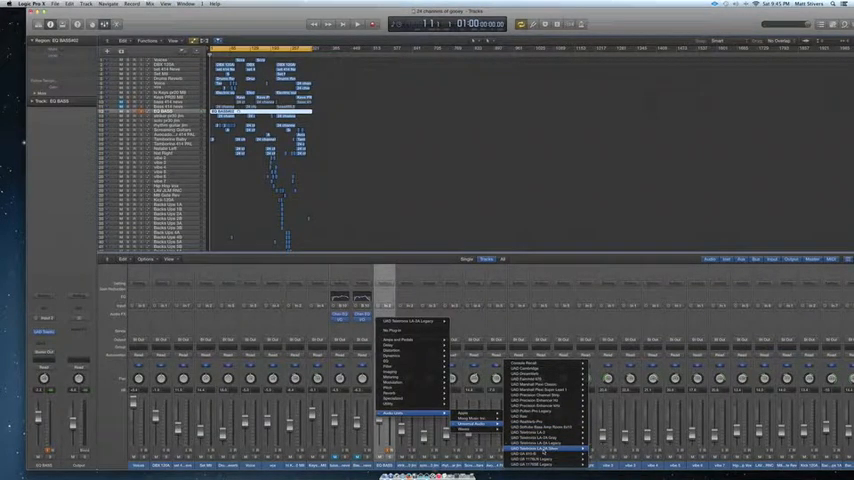
{"action": "left_click", "coordinate": [547, 442]}
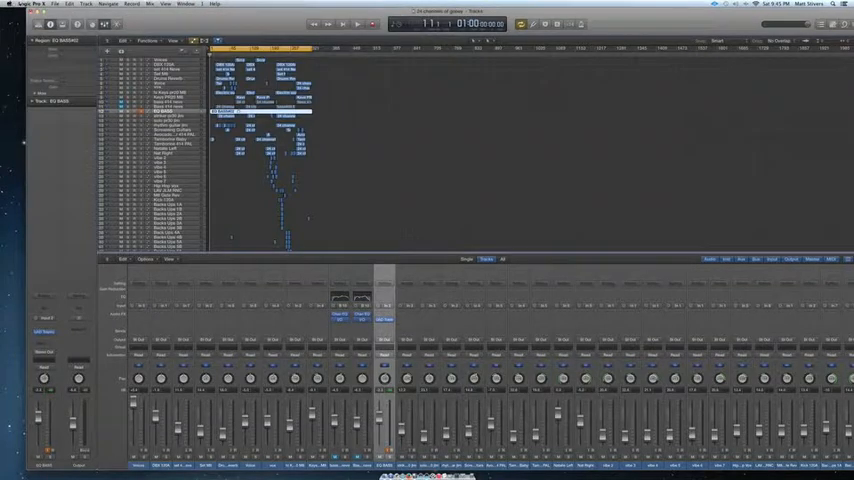
- Uncheck a Teletronix plug-in in the Audio Units Manager and apply the change
{"action": "left_click", "coordinate": [30, 7]}
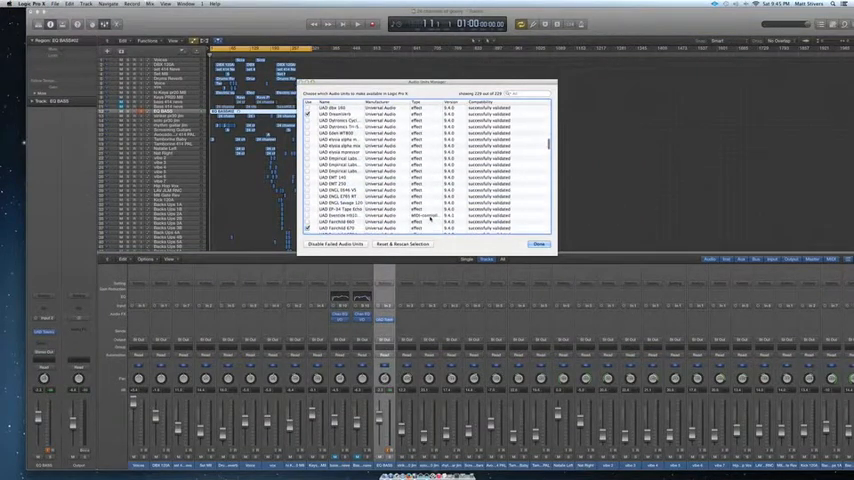
{"action": "scroll", "scroll_direction": "down", "scroll_amount": 3}
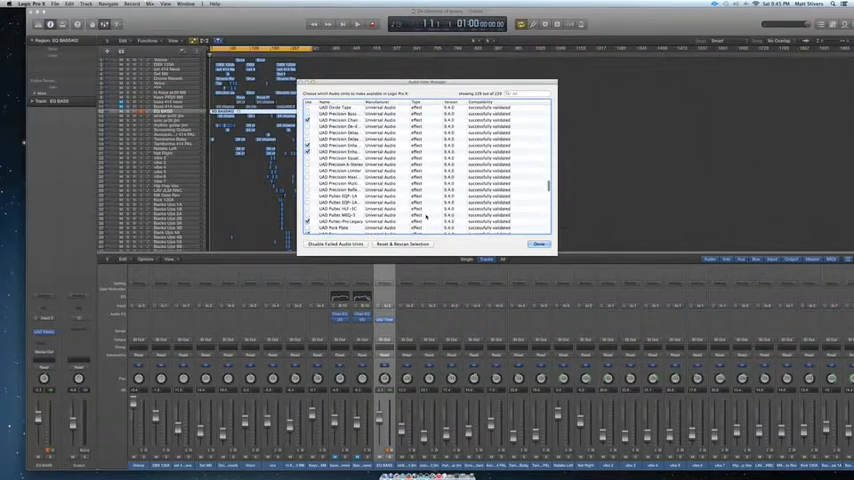
{"action": "scroll", "scroll_direction": "down", "scroll_amount": 3}
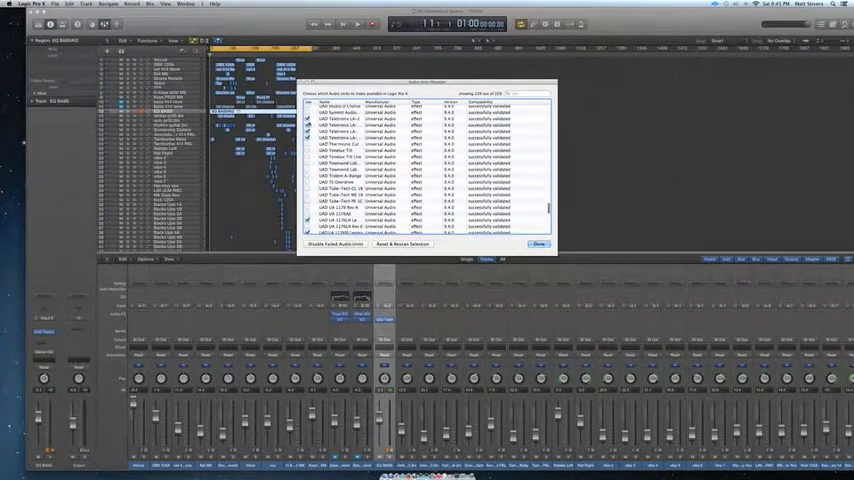
{"action": "left_click", "coordinate": [390, 133]}
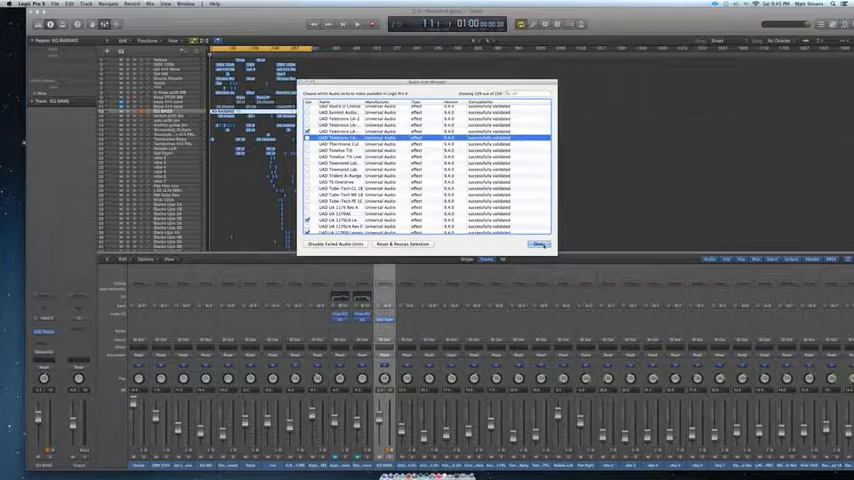
{"action": "left_click", "coordinate": [538, 244]}
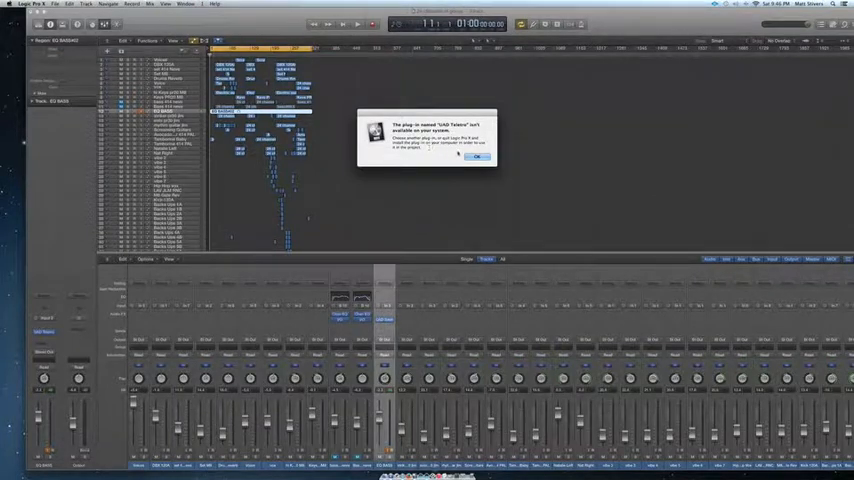
- Dismiss the missing Teletronix alert and remove that plug-in from the EQ BASS insert
{"action": "left_click", "coordinate": [473, 162]}
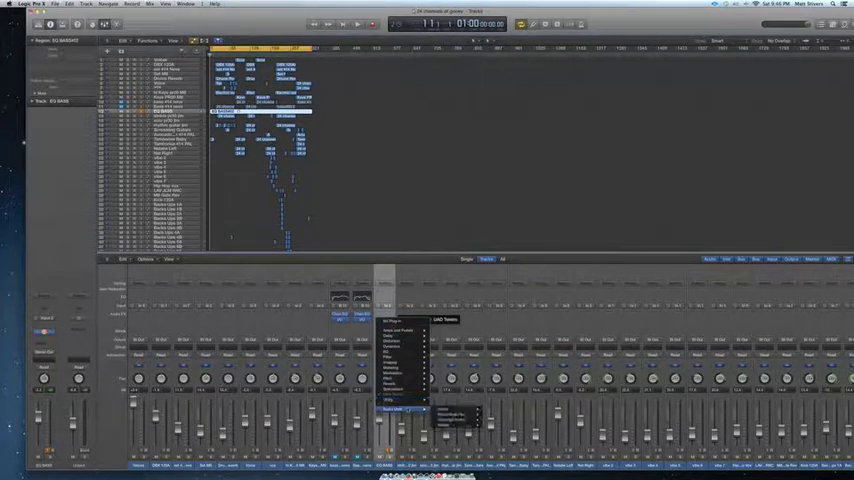
{"action": "left_click", "coordinate": [415, 406]}
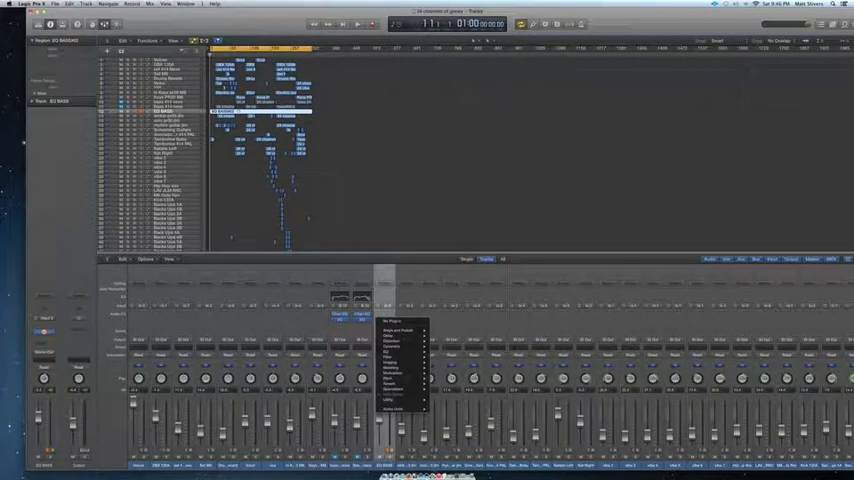
{"action": "left_click", "coordinate": [26, 6]}
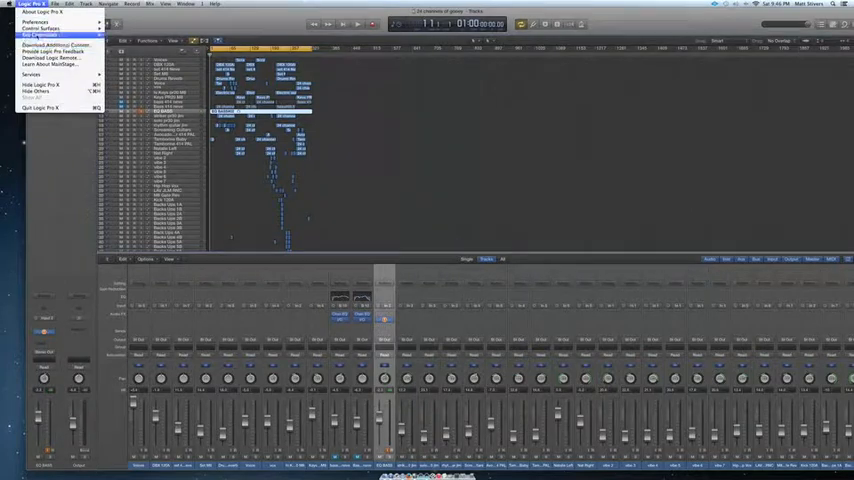
{"action": "left_click", "coordinate": [38, 22]}
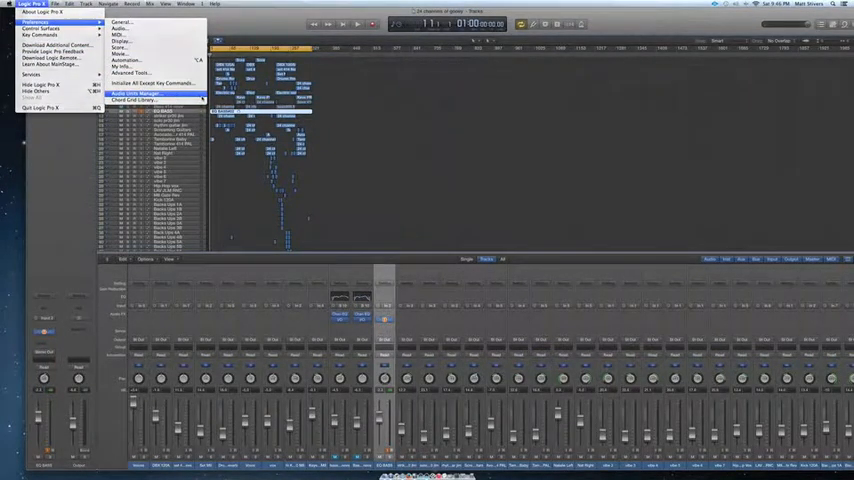
{"action": "left_click", "coordinate": [140, 92]}
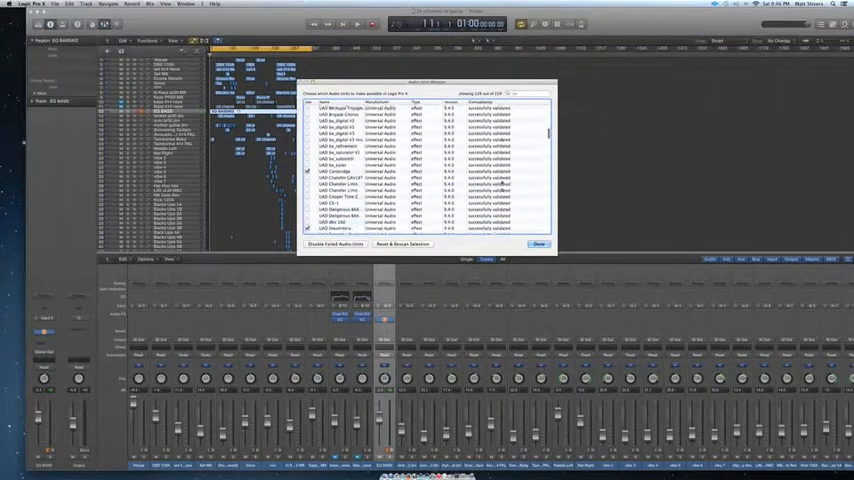
{"action": "scroll", "scroll_direction": "down", "scroll_amount": 3}
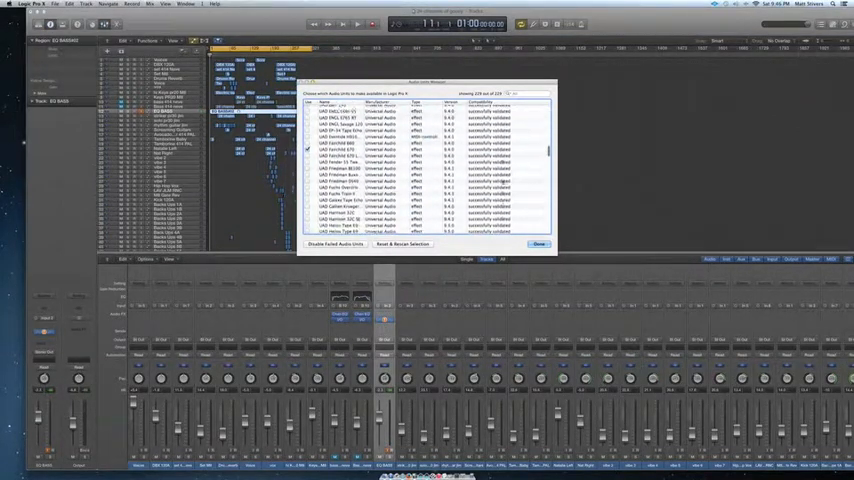
{"action": "scroll", "scroll_direction": "down", "scroll_amount": 3}
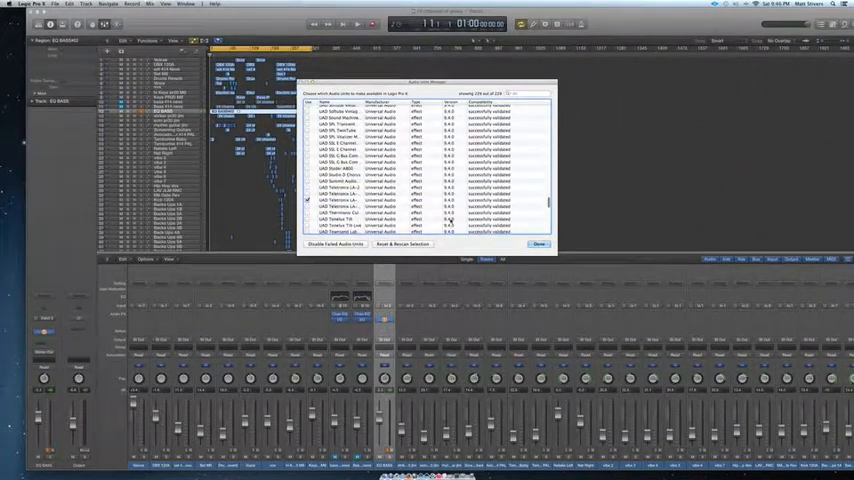
{"action": "scroll", "scroll_direction": "down", "scroll_amount": 3}
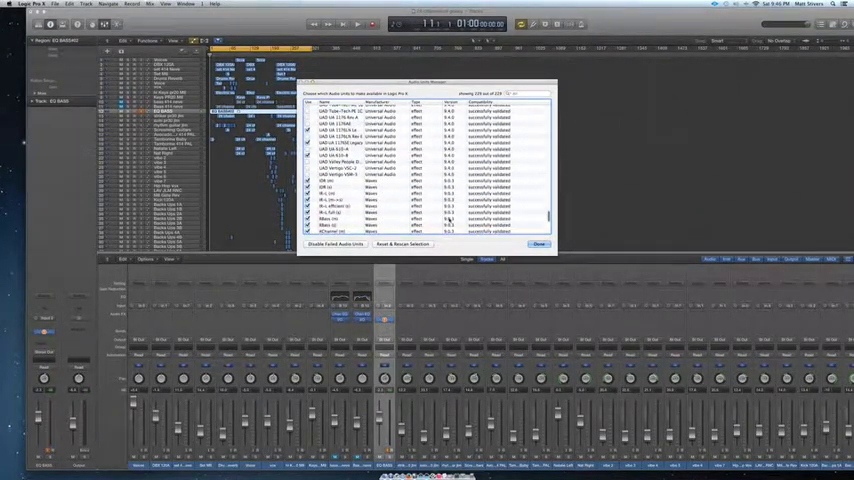
{"action": "scroll", "scroll_direction": "down", "scroll_amount": 3}
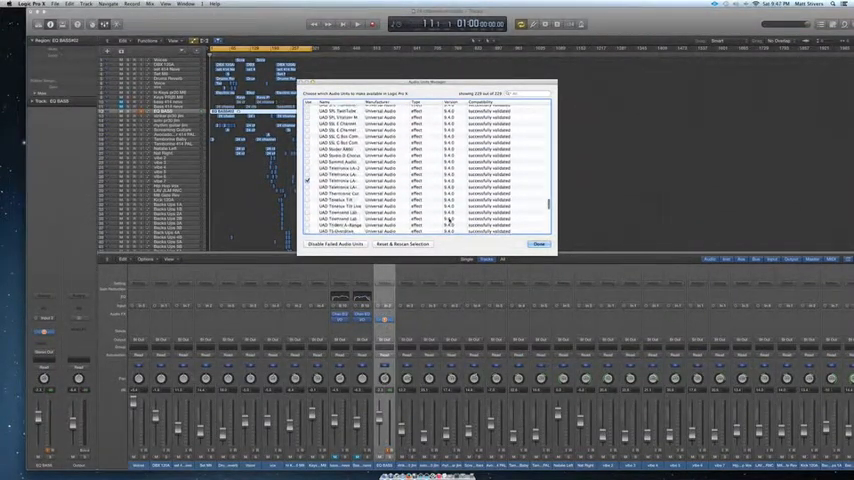
{"action": "scroll", "scroll_direction": "down", "scroll_amount": 3}
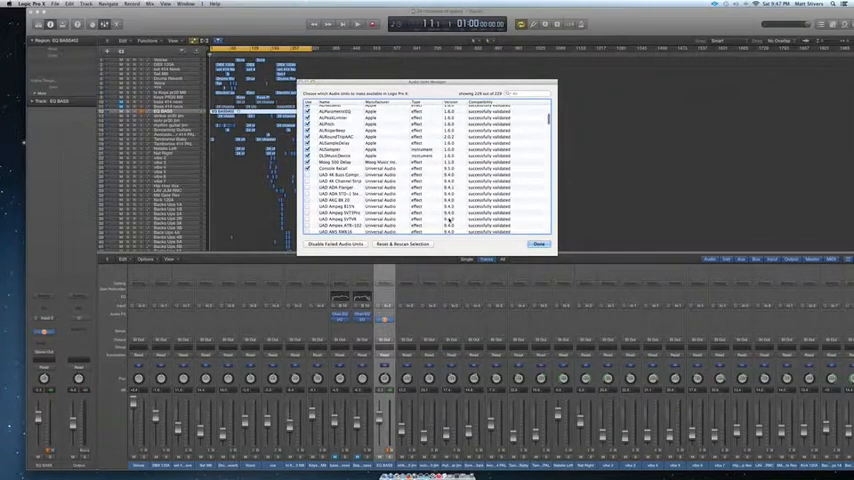
{"action": "scroll", "scroll_direction": "down", "scroll_amount": 3}
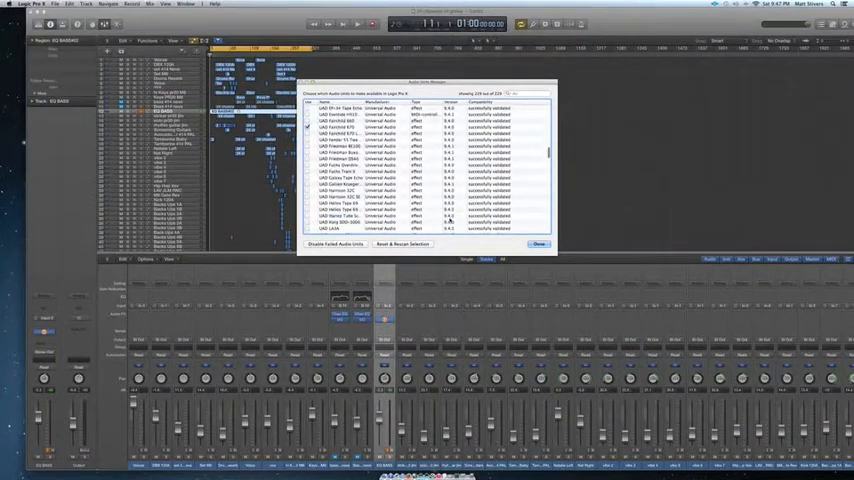
{"action": "scroll", "scroll_direction": "down", "scroll_amount": 3}
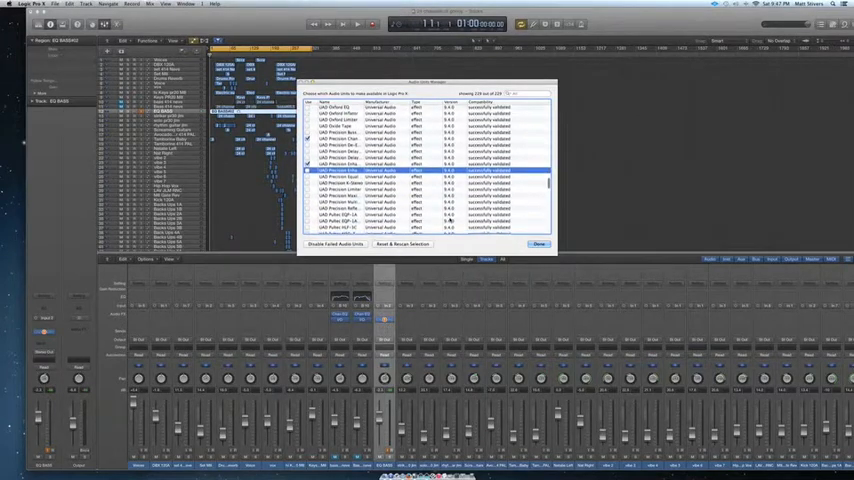
{"action": "scroll", "scroll_direction": "down", "scroll_amount": 3}
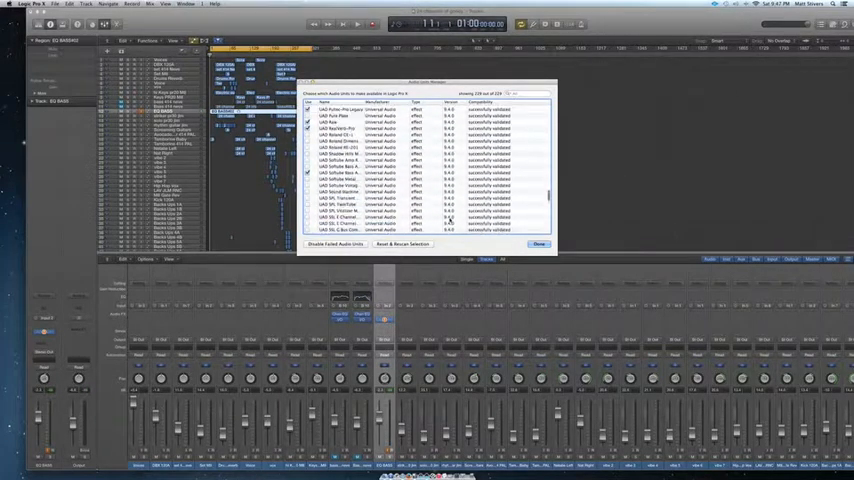
{"action": "scroll", "scroll_direction": "down", "scroll_amount": 3}
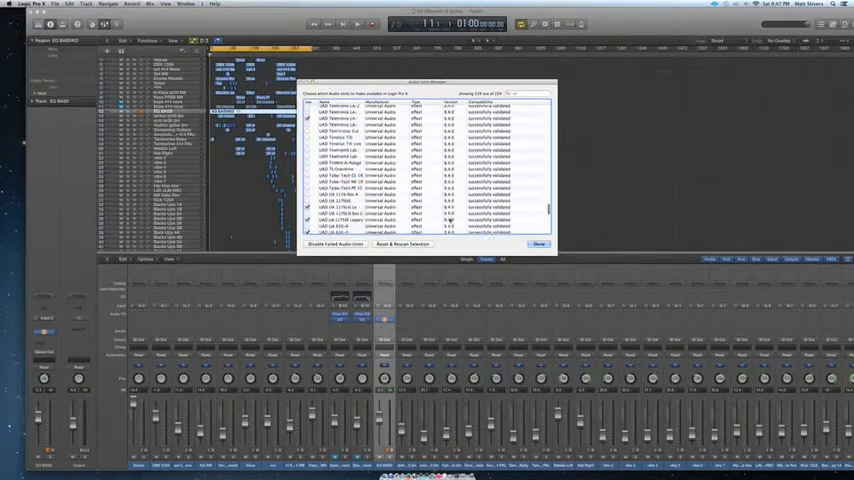
{"action": "scroll", "scroll_direction": "down", "scroll_amount": 3}
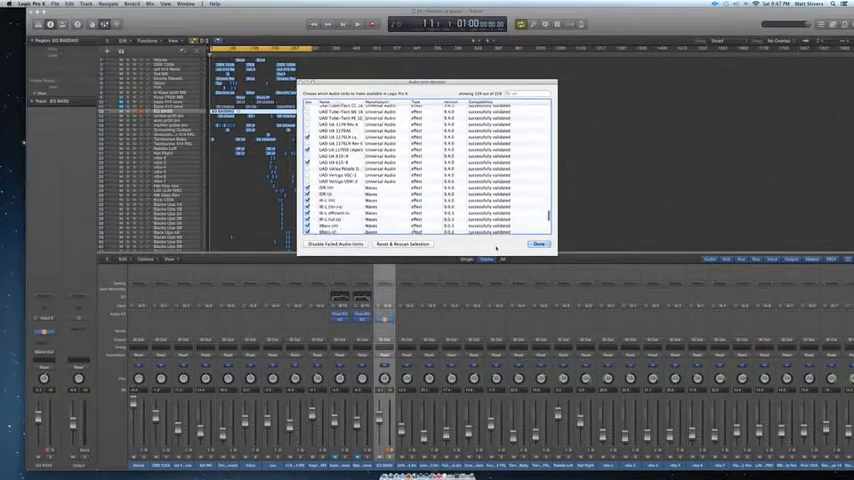
{"action": "left_click", "coordinate": [539, 244]}
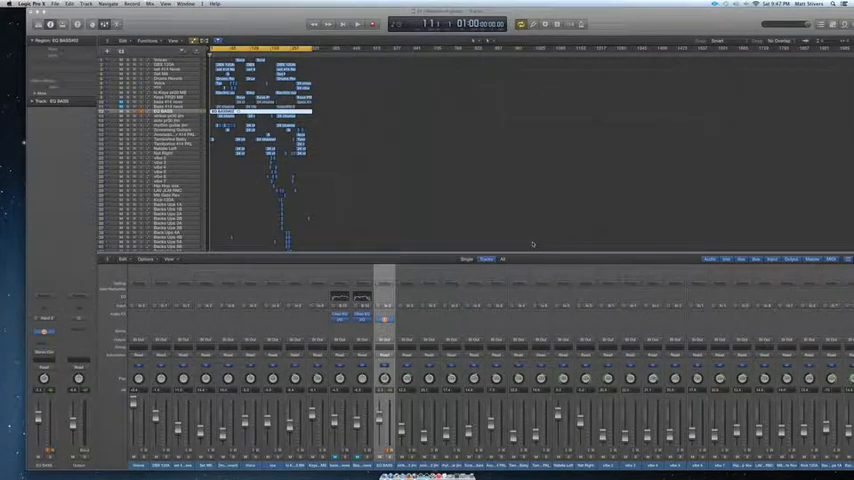
{"action": "left_click", "coordinate": [384, 318]}
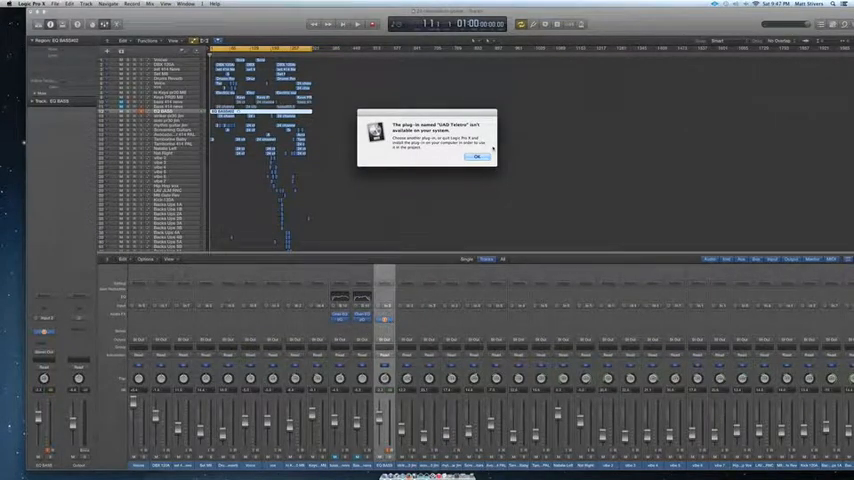
{"action": "left_click", "coordinate": [473, 160]}
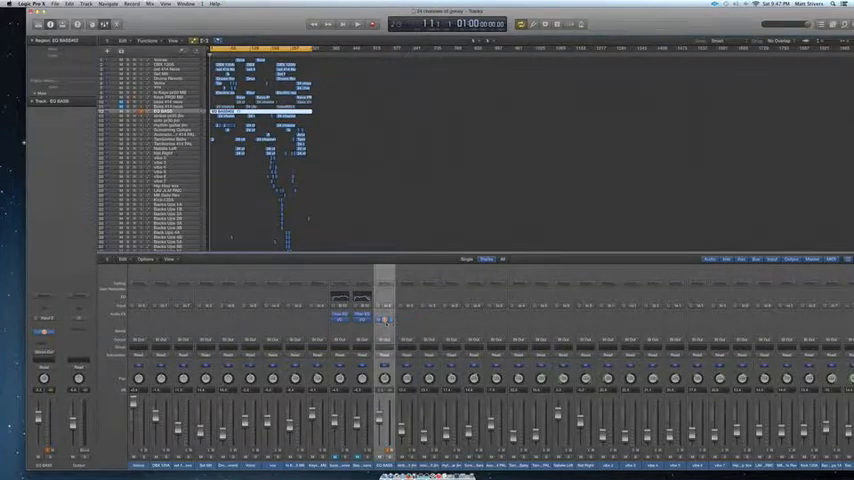
- Insert UAD Teletronix LA-2A Legacy on EQ BASS, then close its plug-in window
{"action": "left_click", "coordinate": [383, 323]}
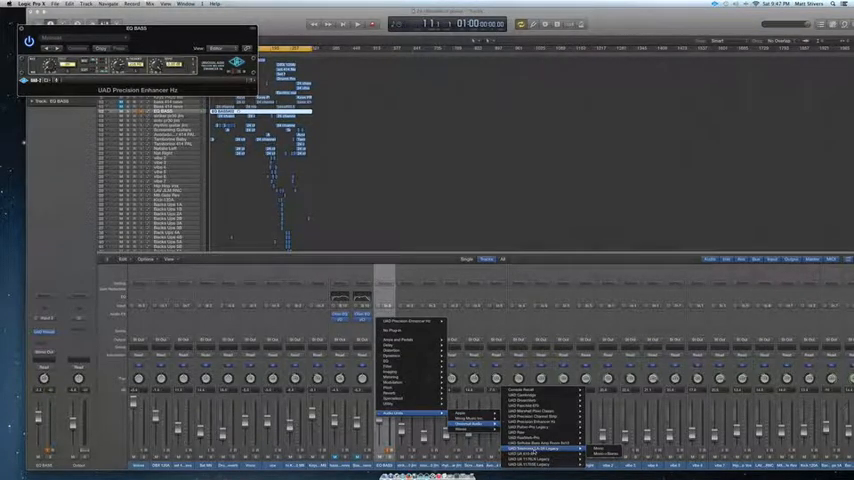
{"action": "left_click", "coordinate": [543, 446]}
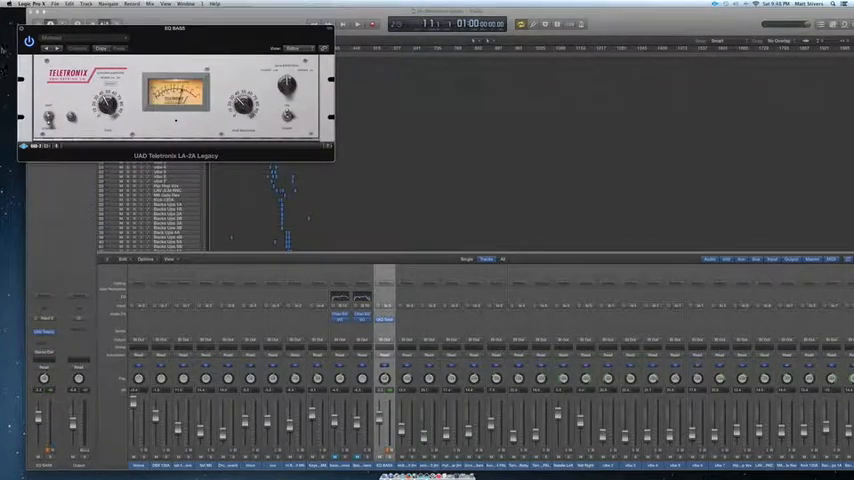
{"action": "left_click", "coordinate": [12, 44]}
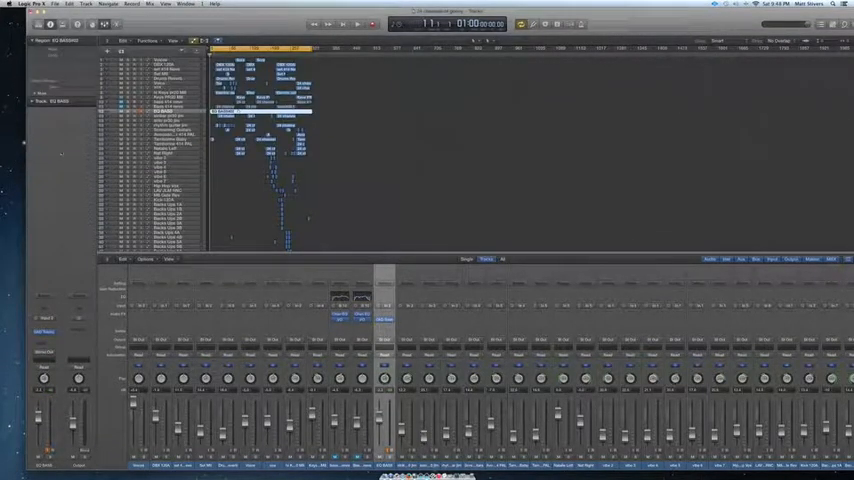